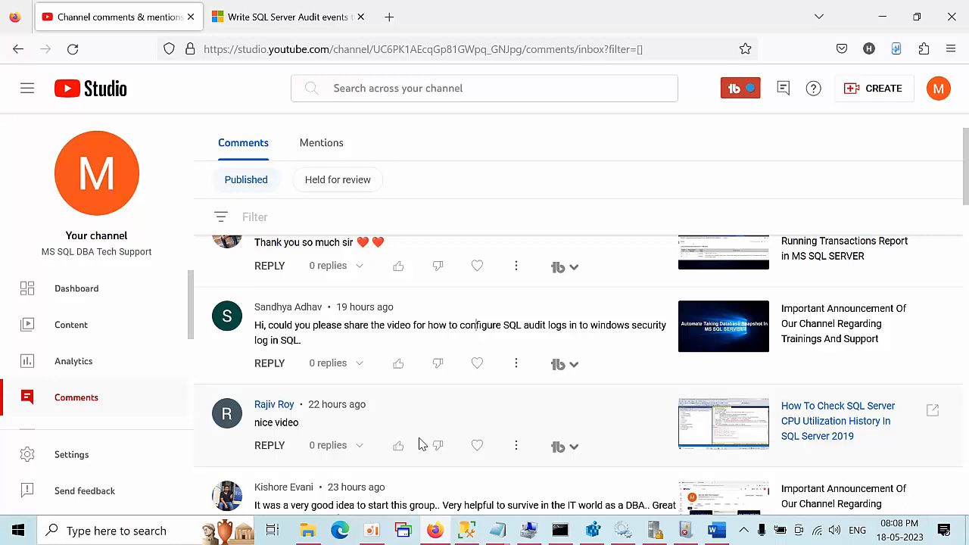
{"action": "mouse_move", "coordinate": [596, 327]}
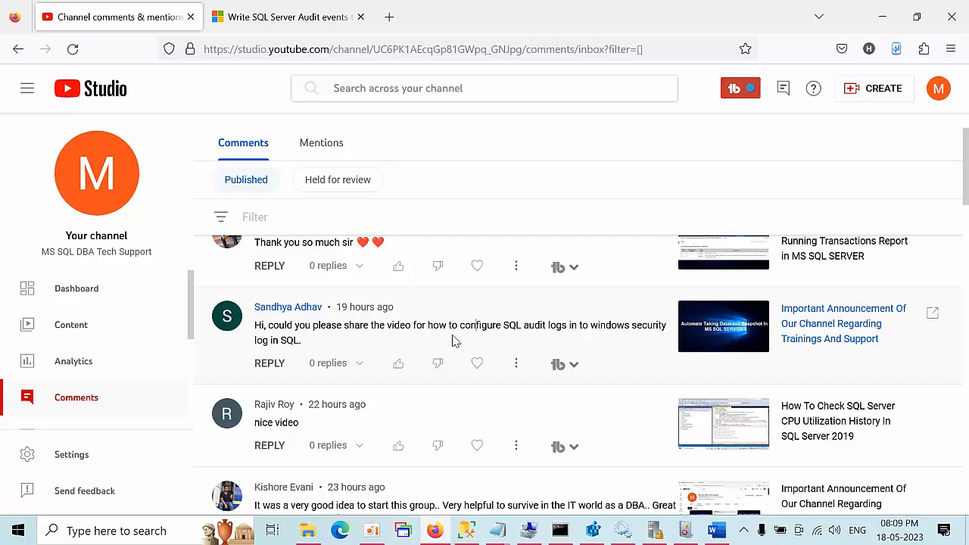
{"action": "mouse_move", "coordinate": [657, 464]}
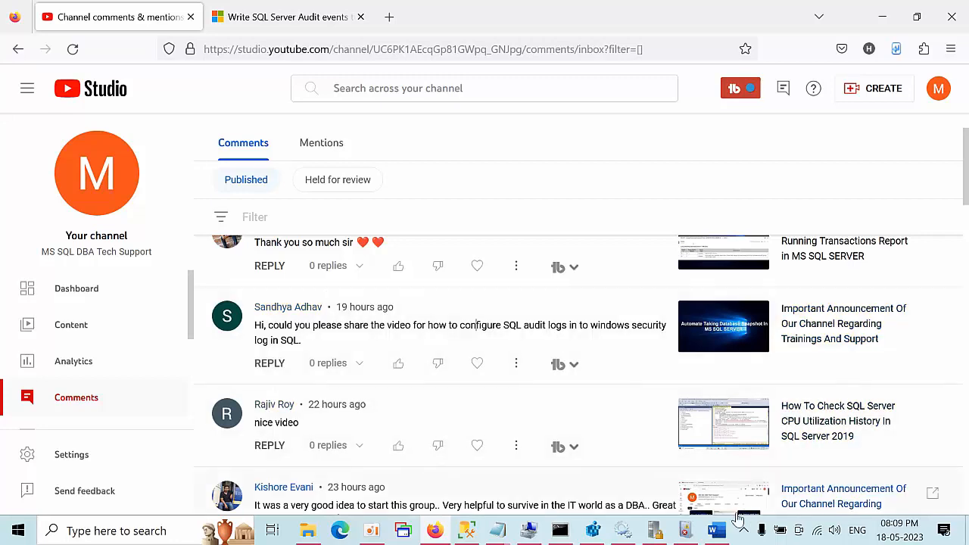
{"action": "mouse_move", "coordinate": [715, 530]}
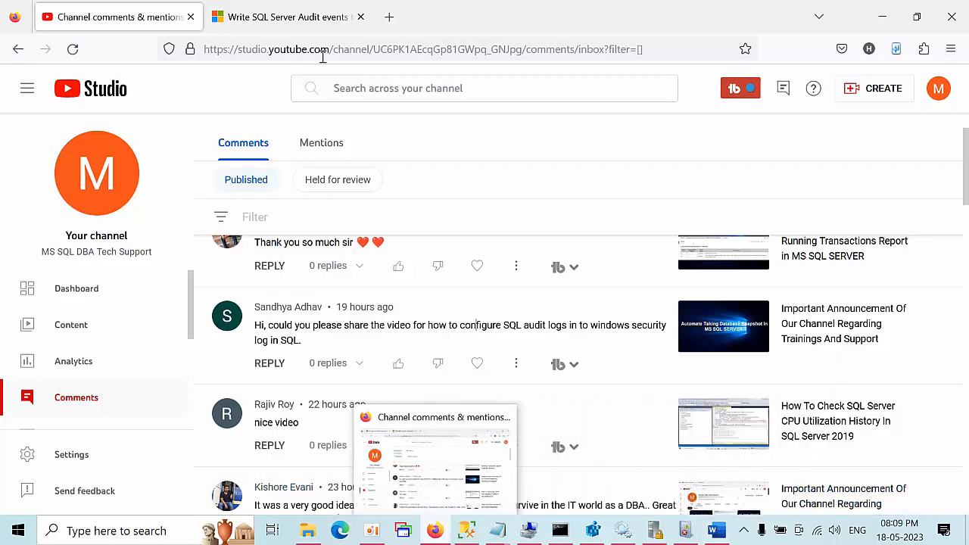
Step: Read the 'Write SQL Server Audit events' article's auditpol, secpol and limitations sections, ending at its top
{"action": "left_click", "coordinate": [288, 17]}
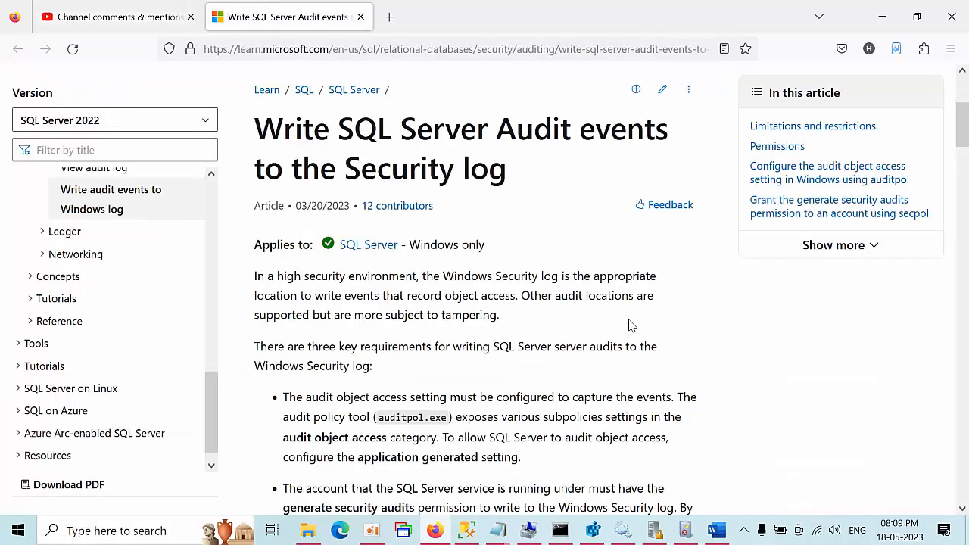
{"action": "scroll", "scroll_direction": "down", "scroll_amount": 3}
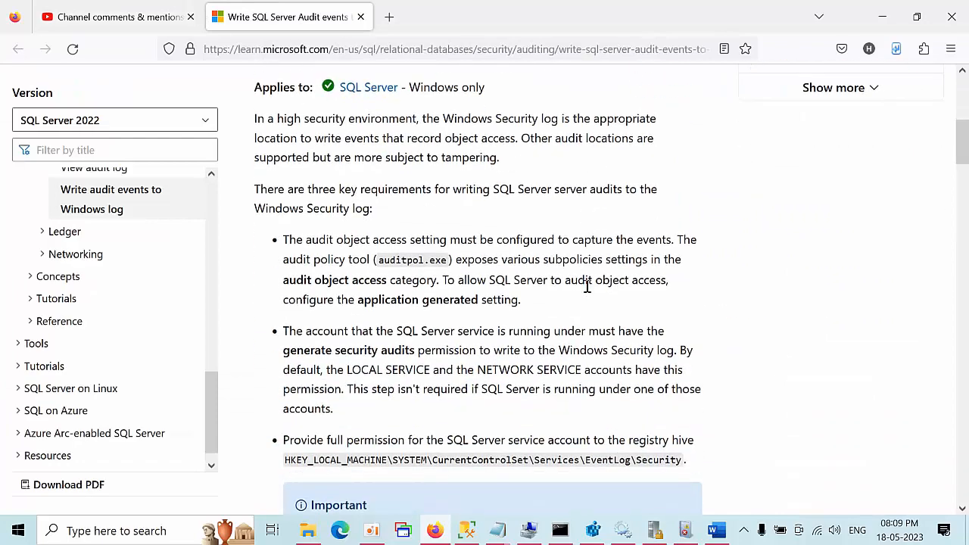
{"action": "scroll", "scroll_direction": "up", "scroll_amount": 3}
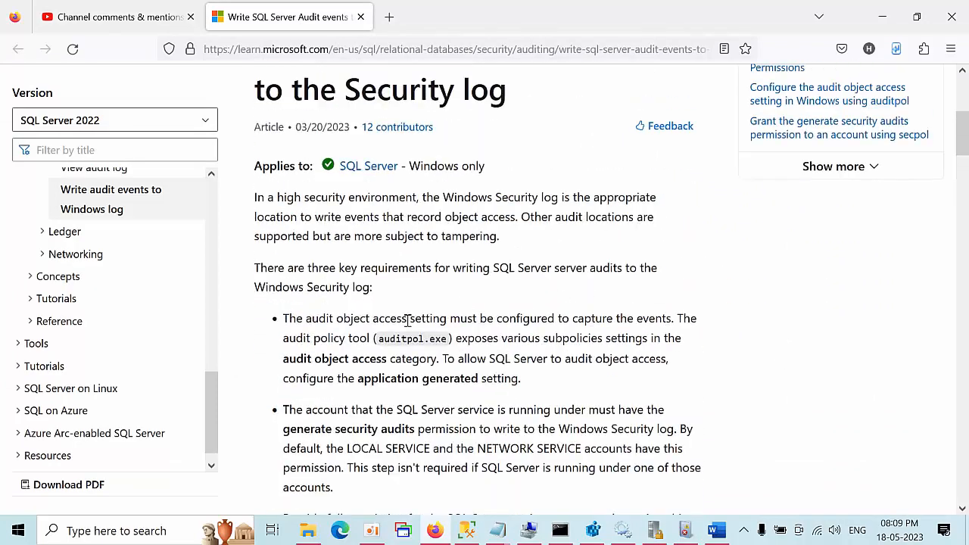
{"action": "scroll", "scroll_direction": "down", "scroll_amount": 3}
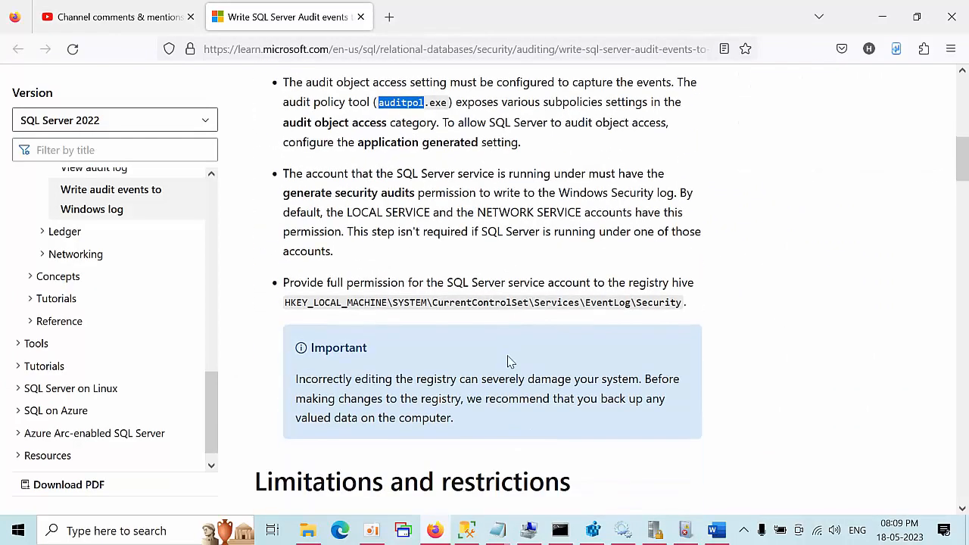
{"action": "scroll", "scroll_direction": "down", "scroll_amount": 3}
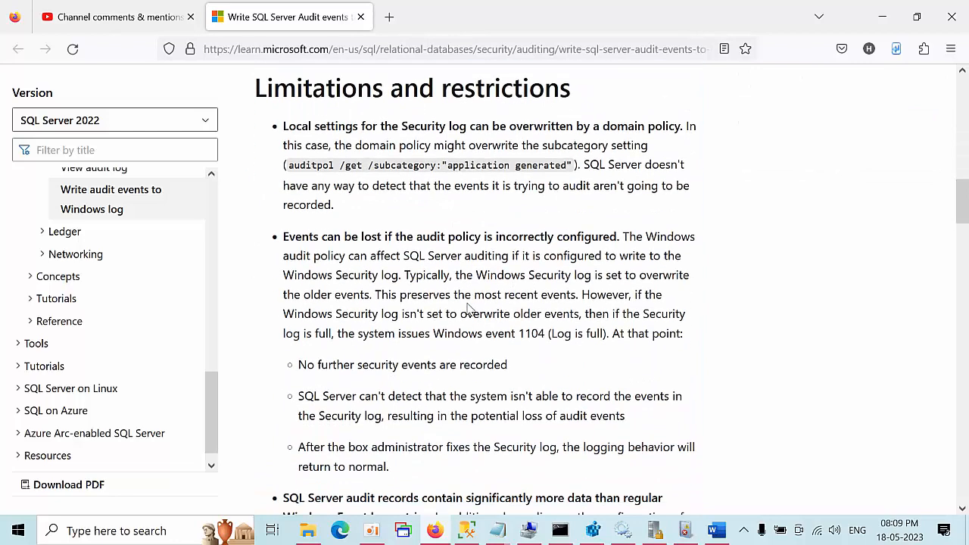
{"action": "scroll", "scroll_direction": "down", "scroll_amount": 3}
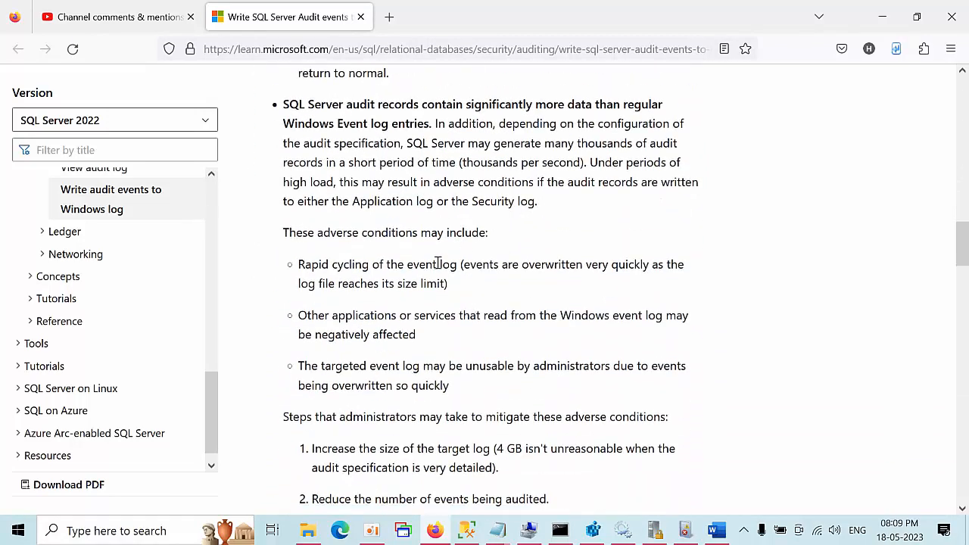
{"action": "mouse_move", "coordinate": [490, 293]}
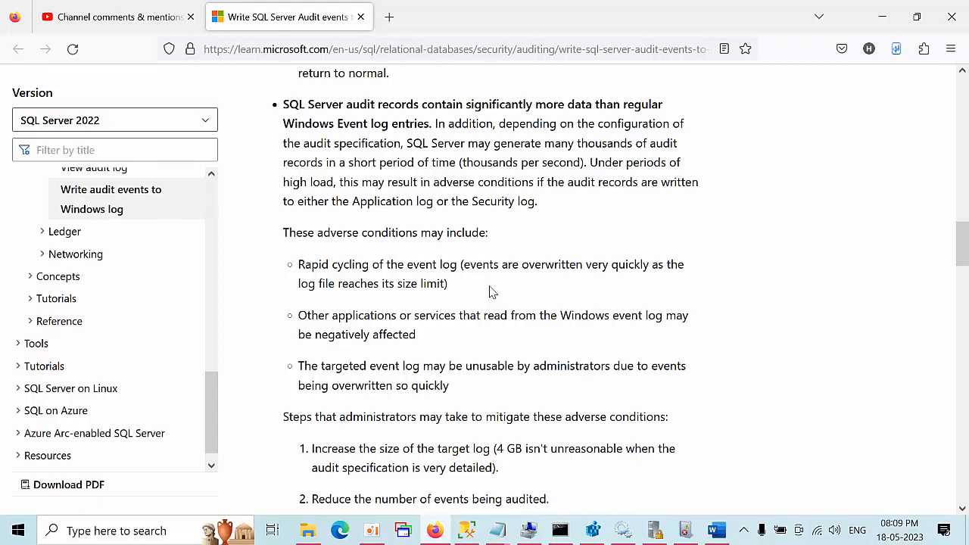
{"action": "scroll", "scroll_direction": "down", "scroll_amount": 3}
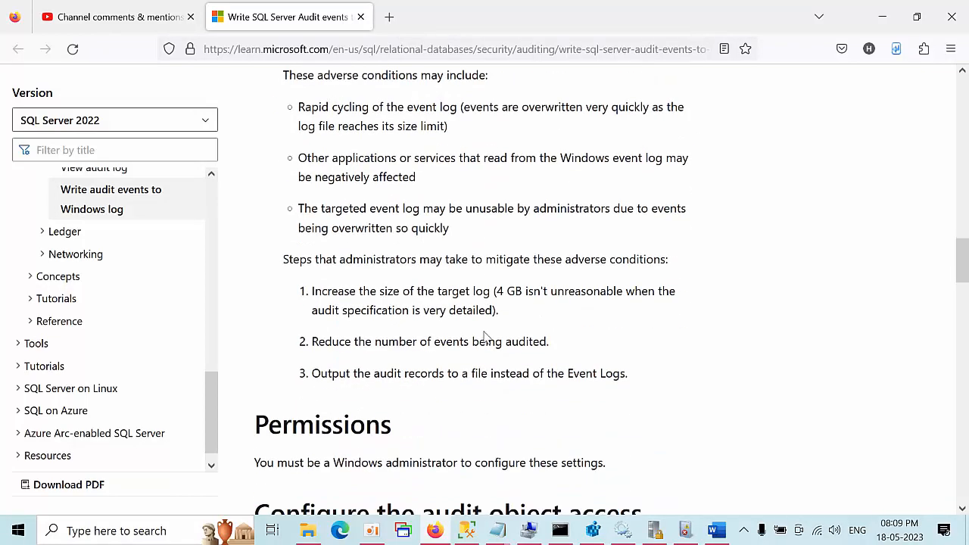
{"action": "scroll", "scroll_direction": "down", "scroll_amount": 3}
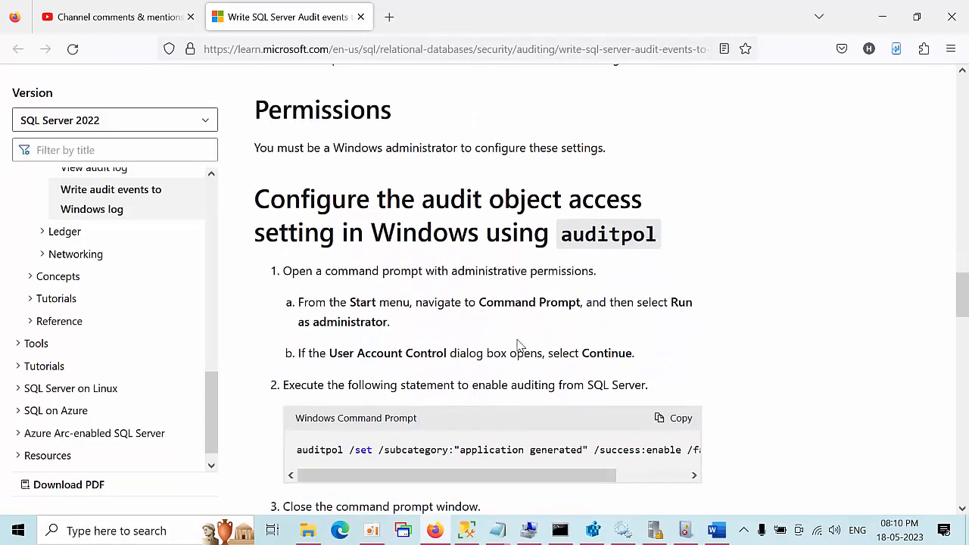
{"action": "scroll", "scroll_direction": "down", "scroll_amount": 3}
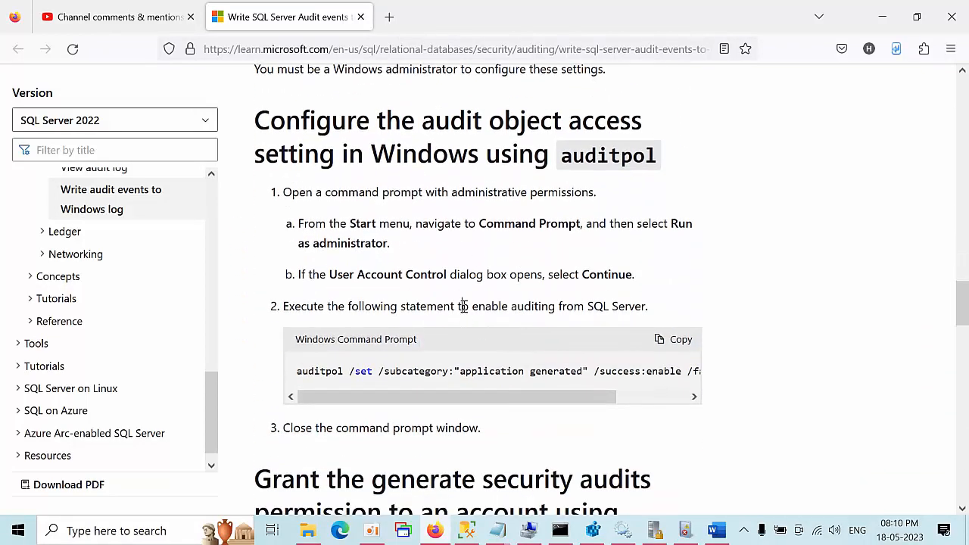
{"action": "double_click", "coordinate": [461, 306]}
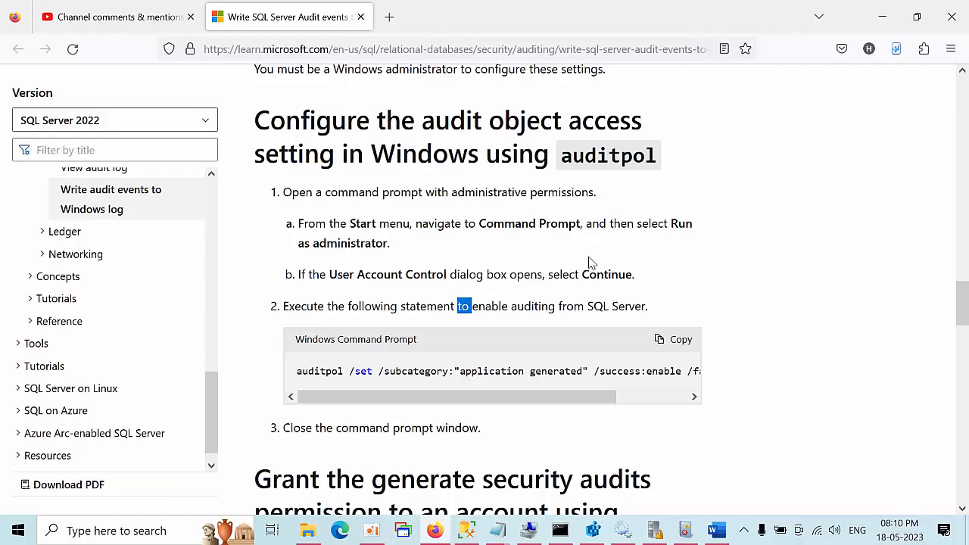
{"action": "scroll", "scroll_direction": "down", "scroll_amount": 3}
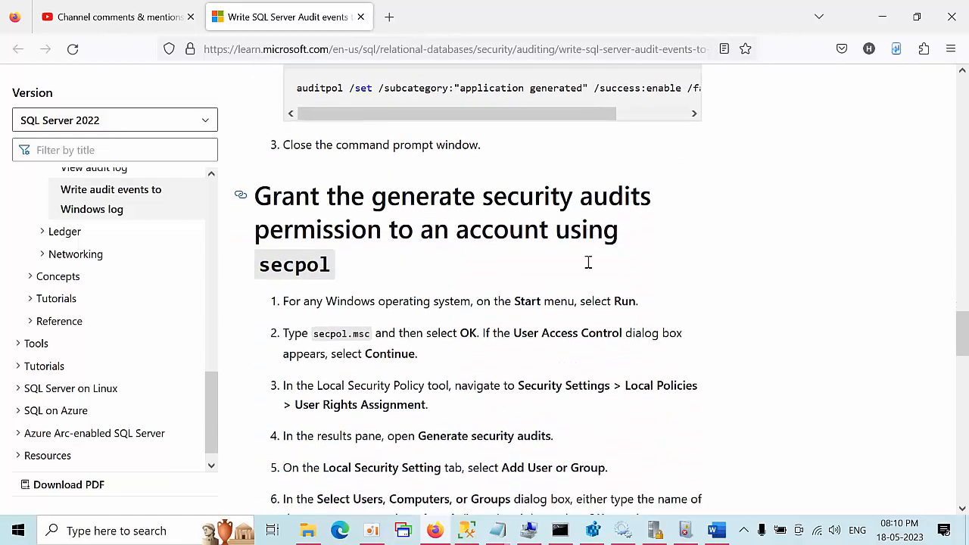
{"action": "scroll", "scroll_direction": "down", "scroll_amount": 3}
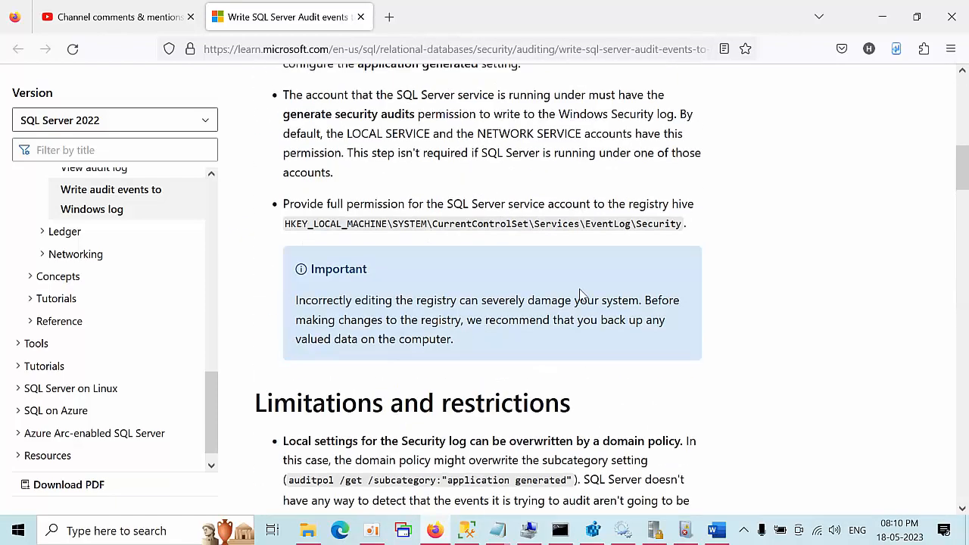
{"action": "scroll", "scroll_direction": "up", "scroll_amount": 3}
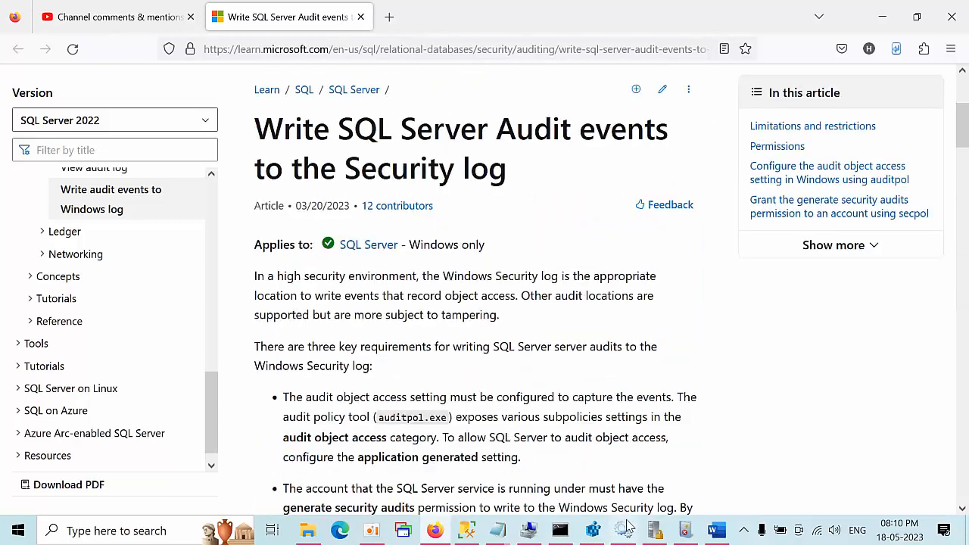
Step: Open the SQL Server (SQLMARCH) service's Properties in Services to check its logon account
{"action": "left_click", "coordinate": [623, 530]}
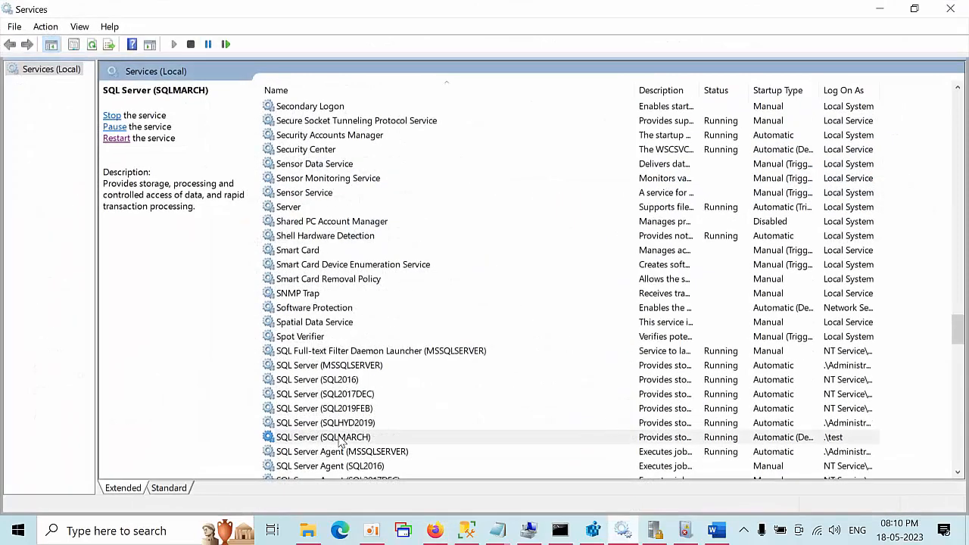
{"action": "left_click", "coordinate": [323, 437]}
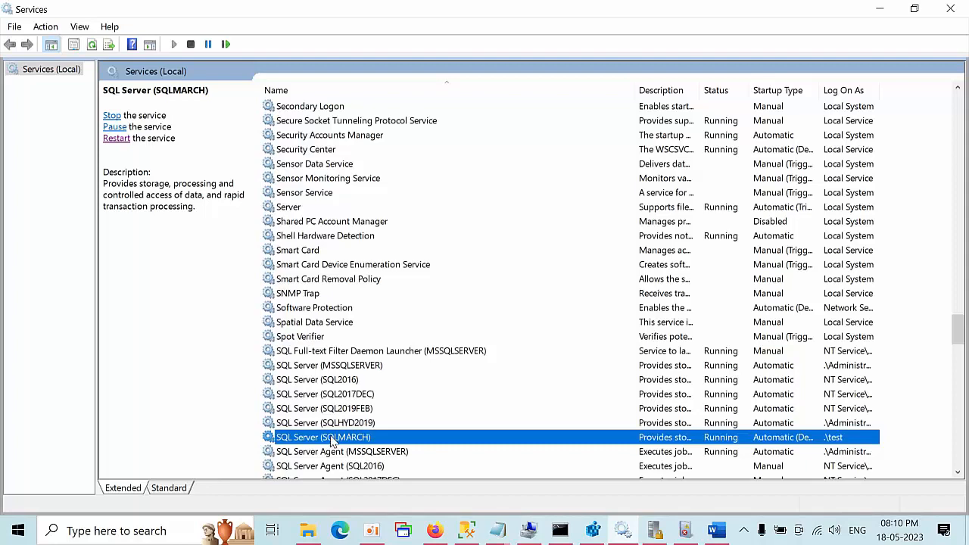
{"action": "double_click", "coordinate": [323, 437]}
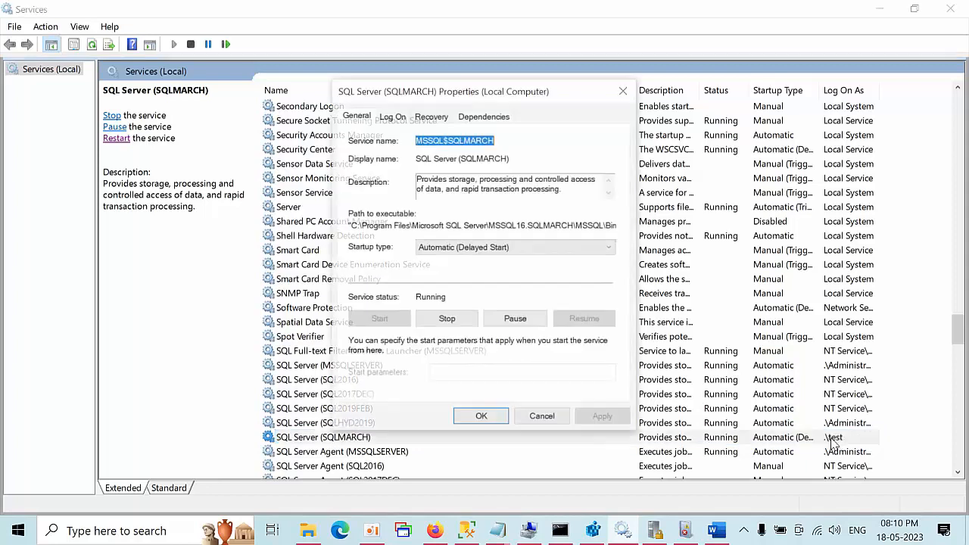
{"action": "left_click", "coordinate": [392, 116]}
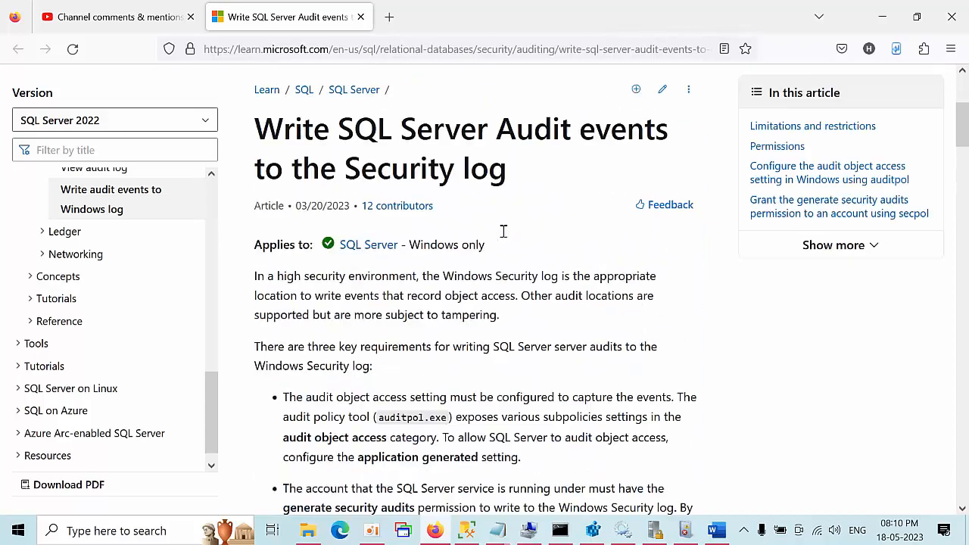
Step: Skim the article's Limitations and restrictions down to Permissions, then bring up the Word notes
{"action": "scroll", "scroll_direction": "down", "scroll_amount": 3}
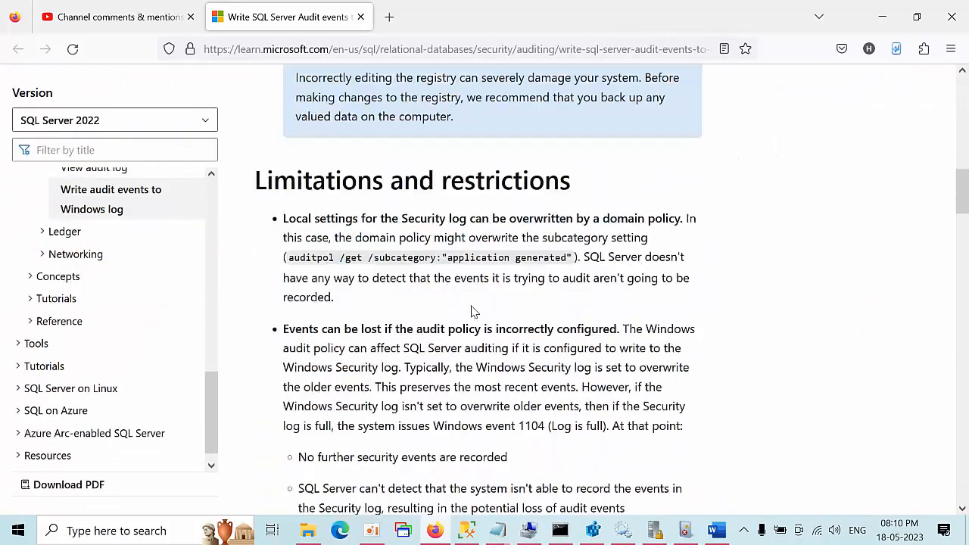
{"action": "scroll", "scroll_direction": "down", "scroll_amount": 3}
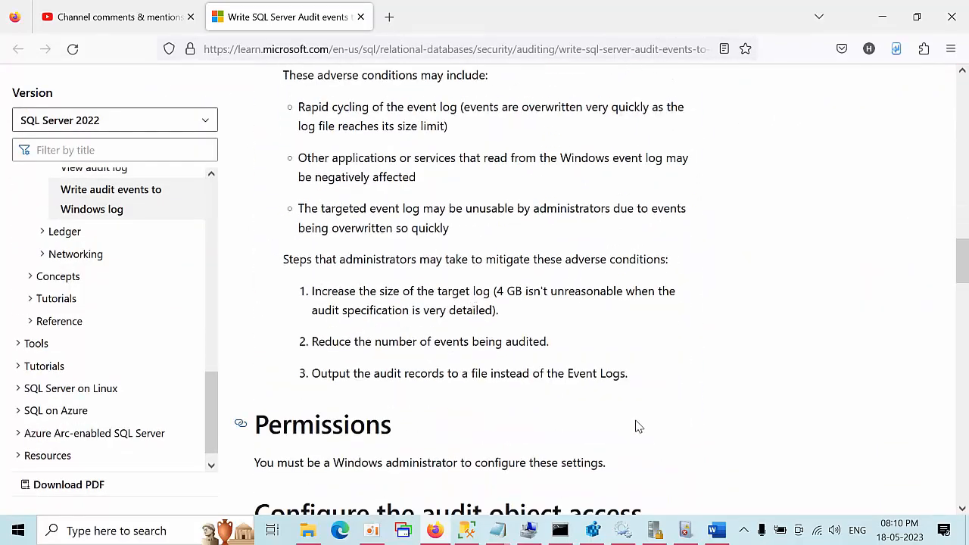
{"action": "left_click", "coordinate": [715, 530]}
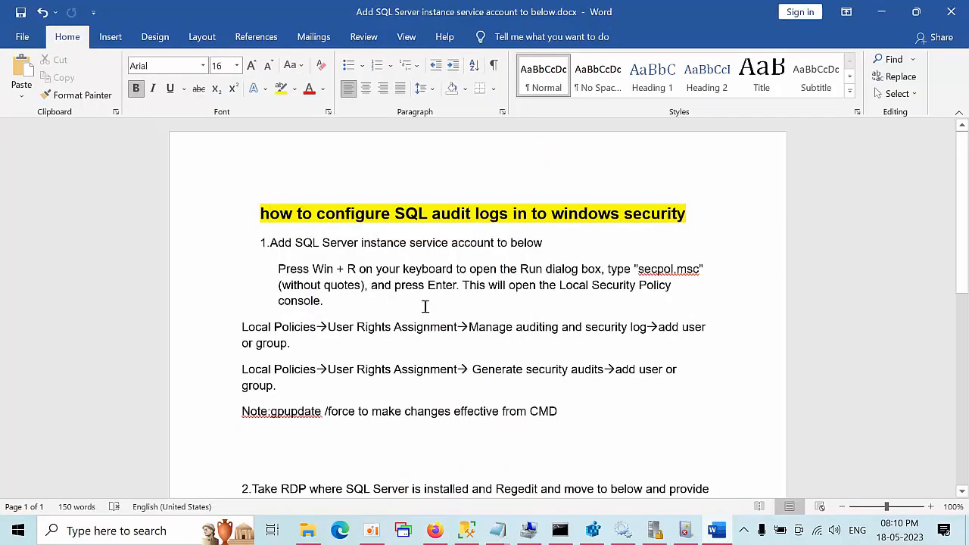
Step: Scroll through the Word notes on configuring SQL audit logs into Windows Security
{"action": "scroll", "scroll_direction": "down", "scroll_amount": 3}
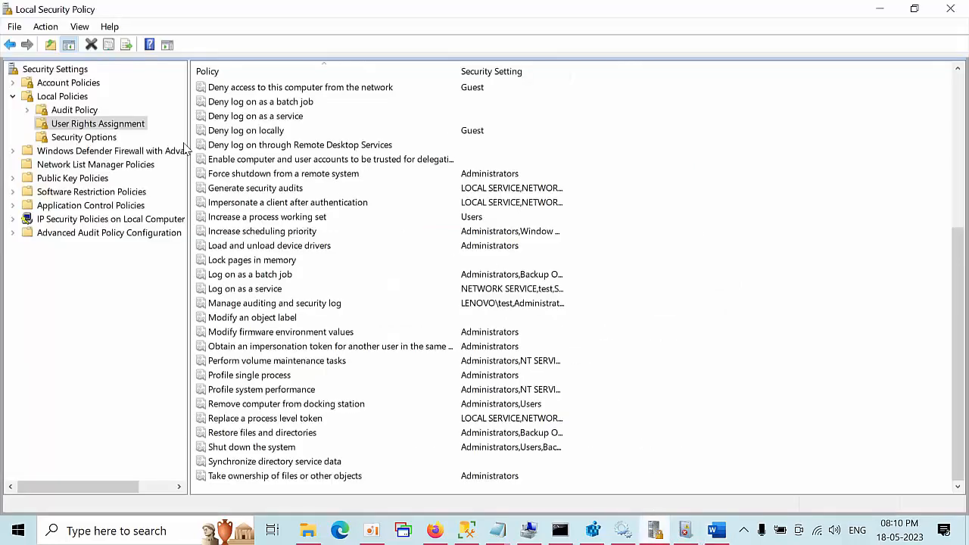
Step: Under User Rights Assignment, review the accounts for Generate security audits and Manage auditing and security log
{"action": "left_click", "coordinate": [265, 217]}
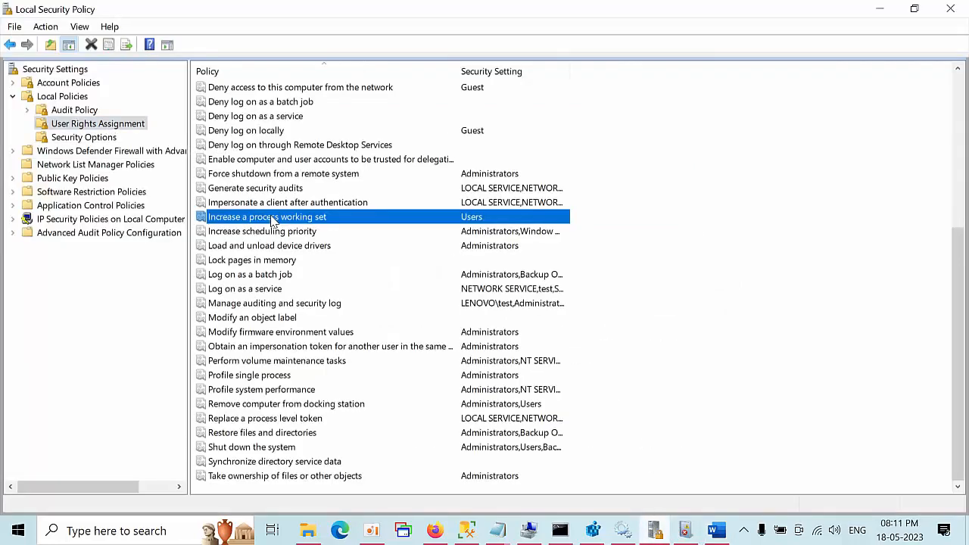
{"action": "mouse_move", "coordinate": [288, 347]}
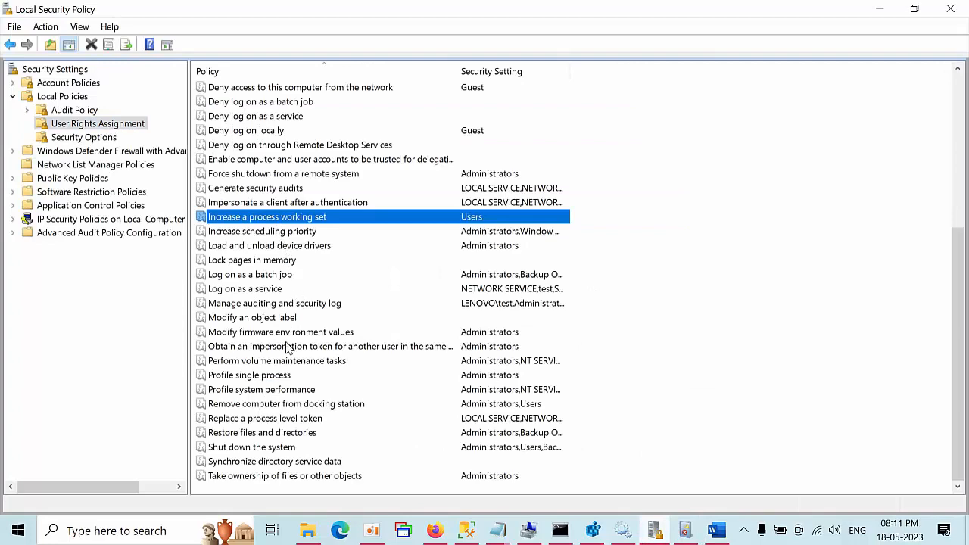
{"action": "left_click", "coordinate": [252, 260]}
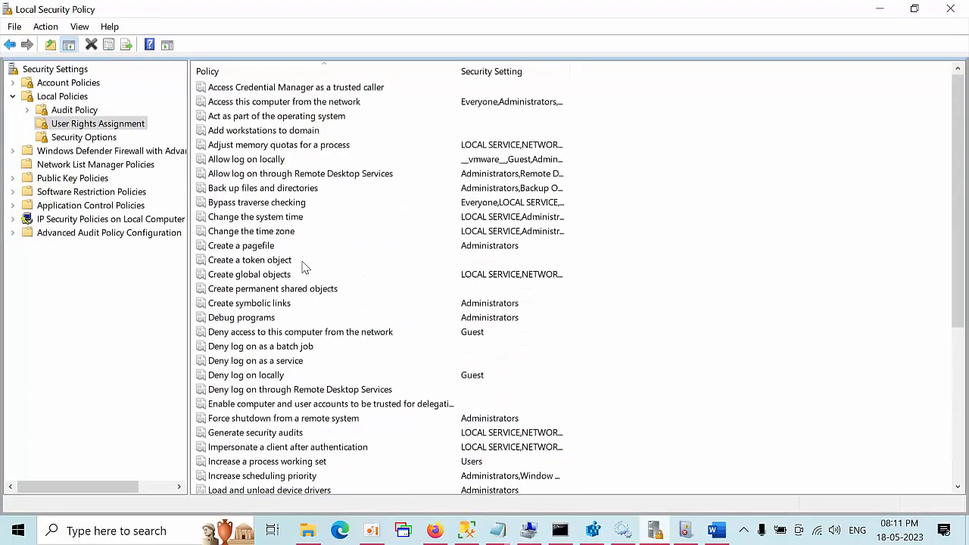
{"action": "left_click", "coordinate": [255, 432]}
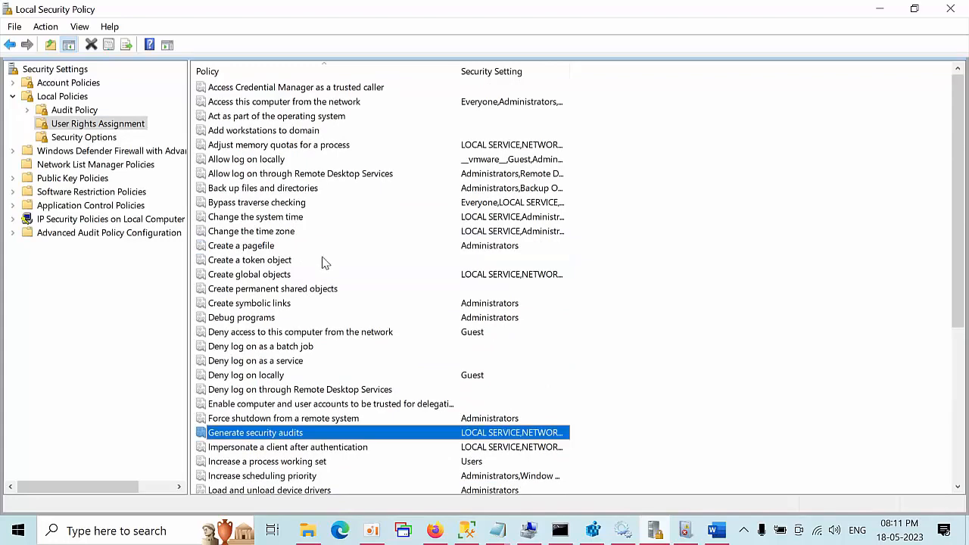
{"action": "double_click", "coordinate": [255, 432]}
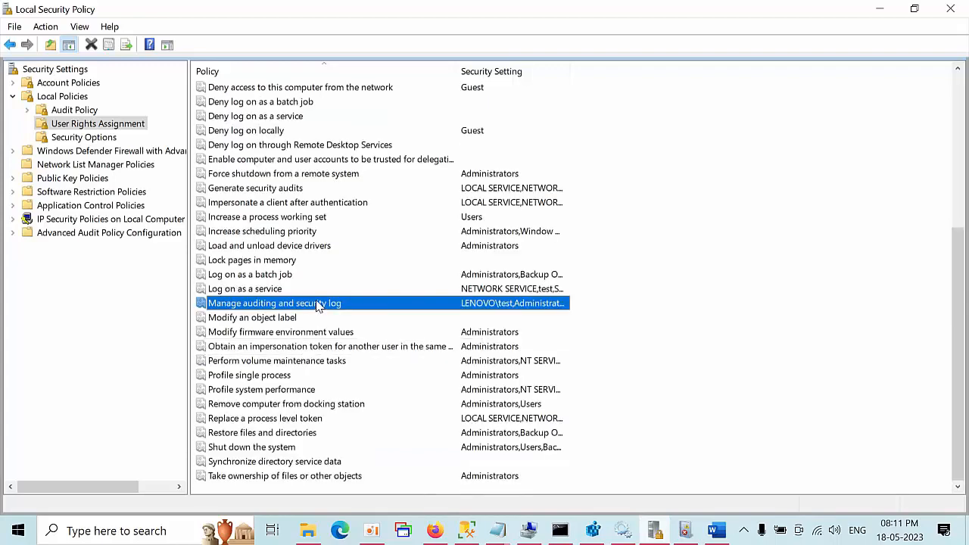
{"action": "double_click", "coordinate": [274, 303]}
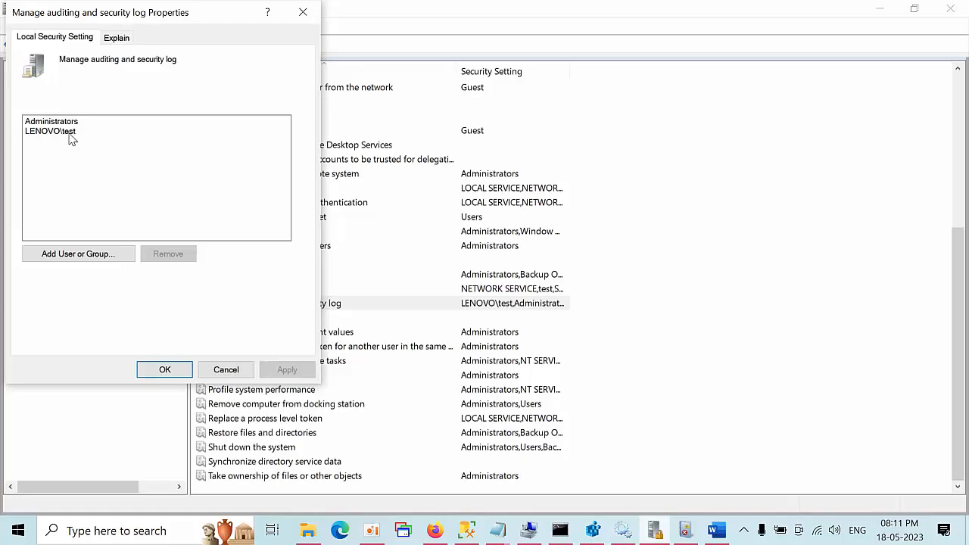
{"action": "left_click", "coordinate": [164, 369]}
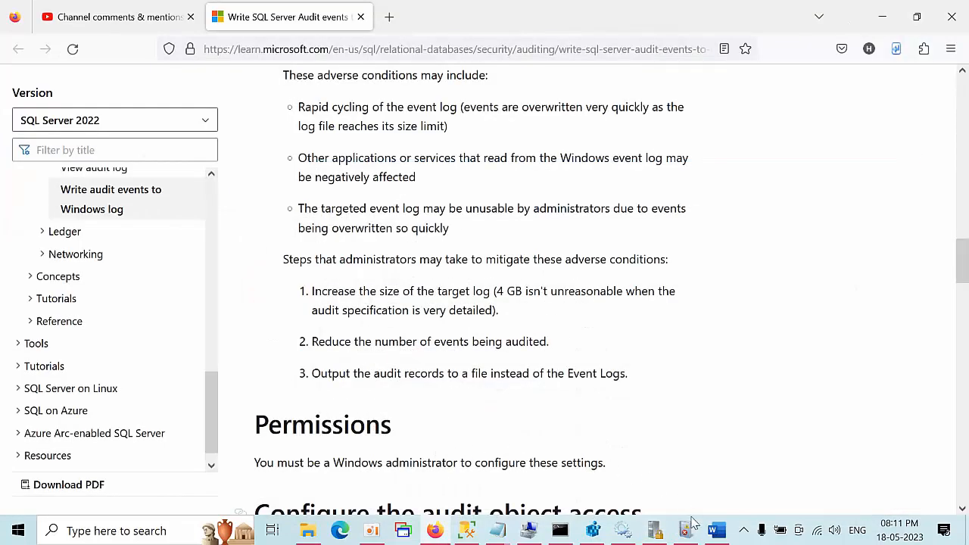
Step: Read the Word notes ahead to step 2 on registry permissions, then bring up Registry Editor
{"action": "left_click", "coordinate": [715, 530]}
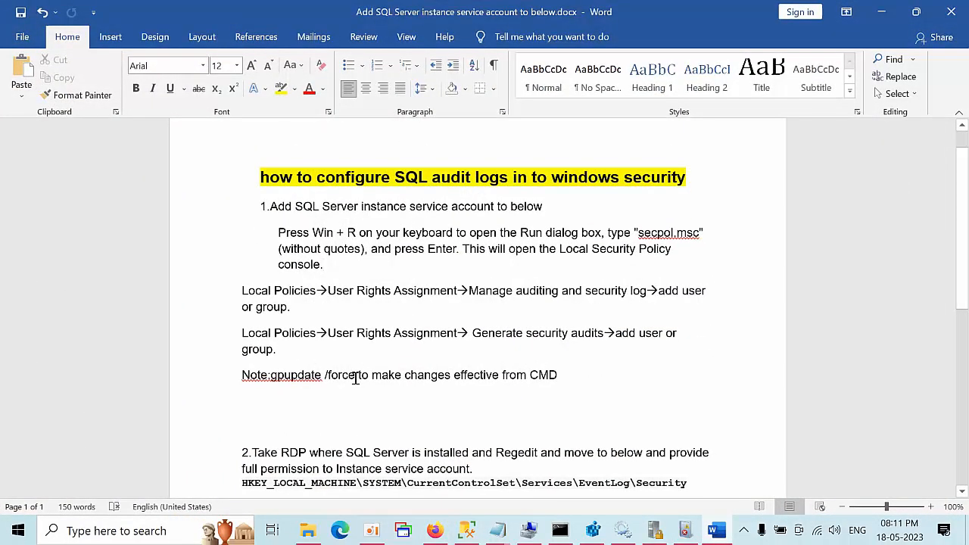
{"action": "mouse_move", "coordinate": [590, 388]}
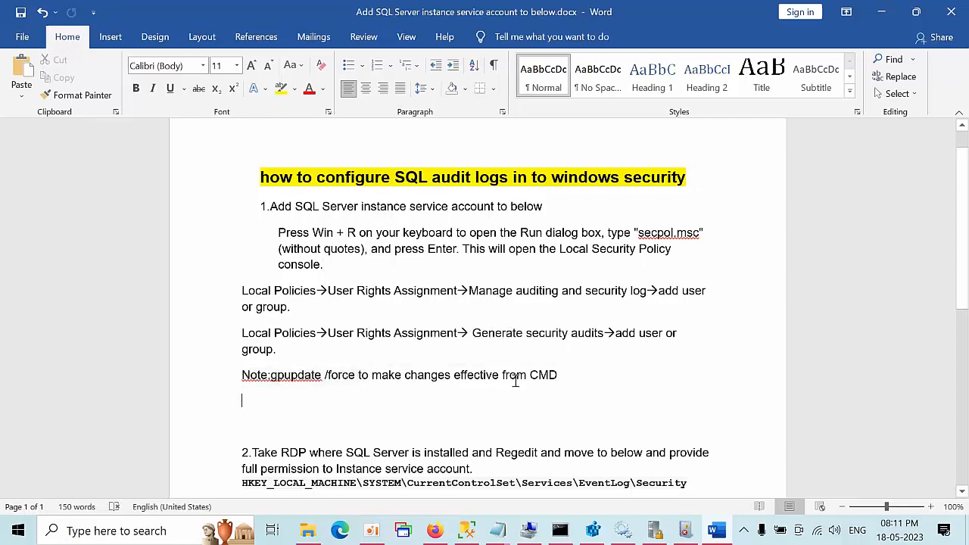
{"action": "scroll", "scroll_direction": "down", "scroll_amount": 3}
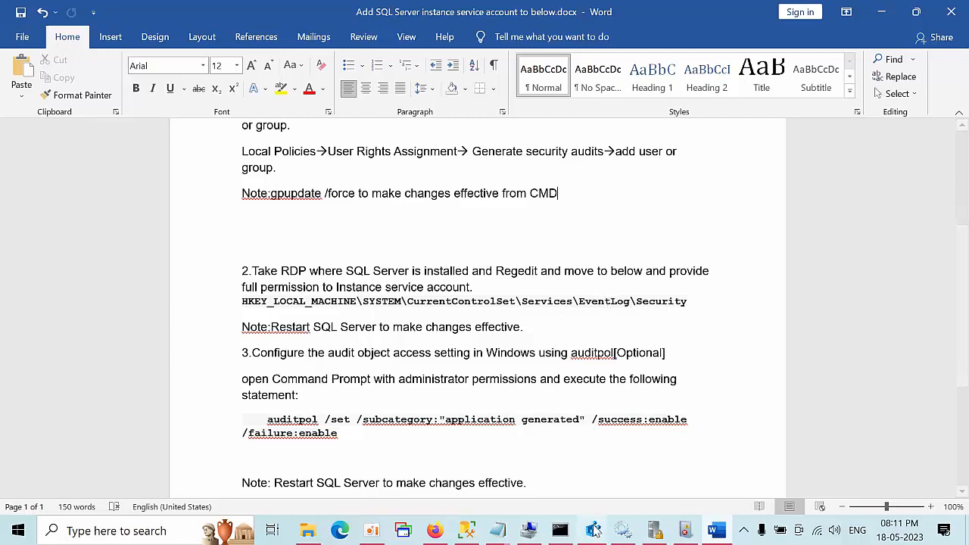
{"action": "left_click", "coordinate": [593, 530]}
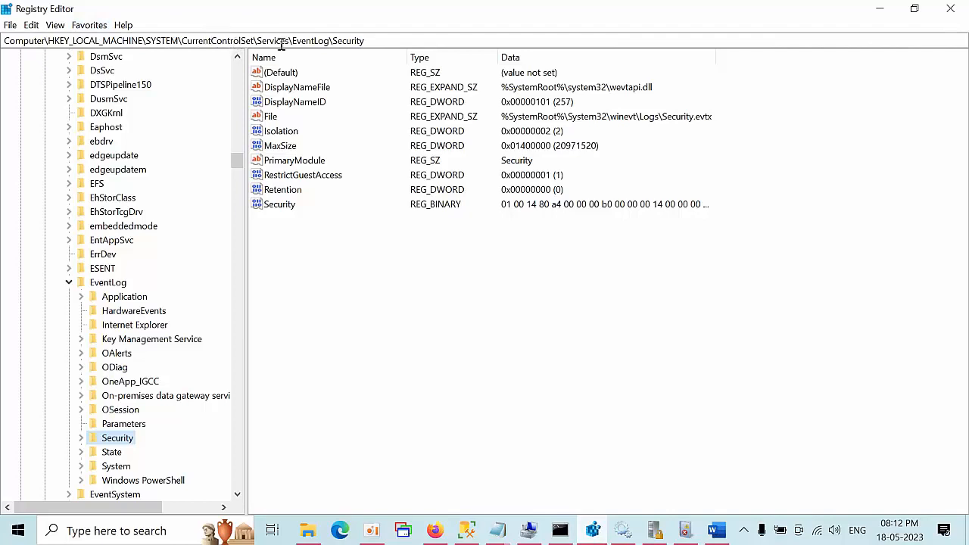
{"action": "mouse_move", "coordinate": [271, 295]}
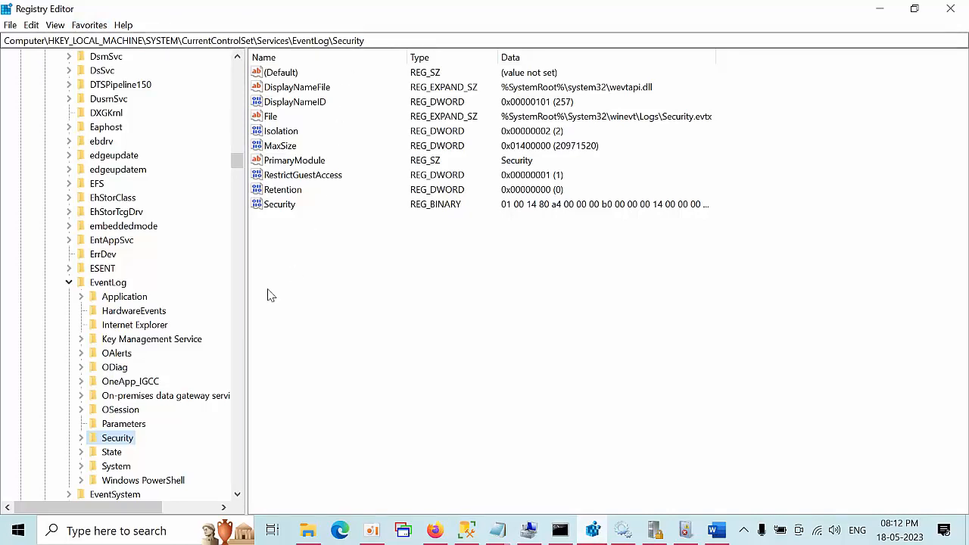
Step: Verify the service account has Full Control on the EventLog\Security key, then close permissions with OK
{"action": "right_click", "coordinate": [117, 437]}
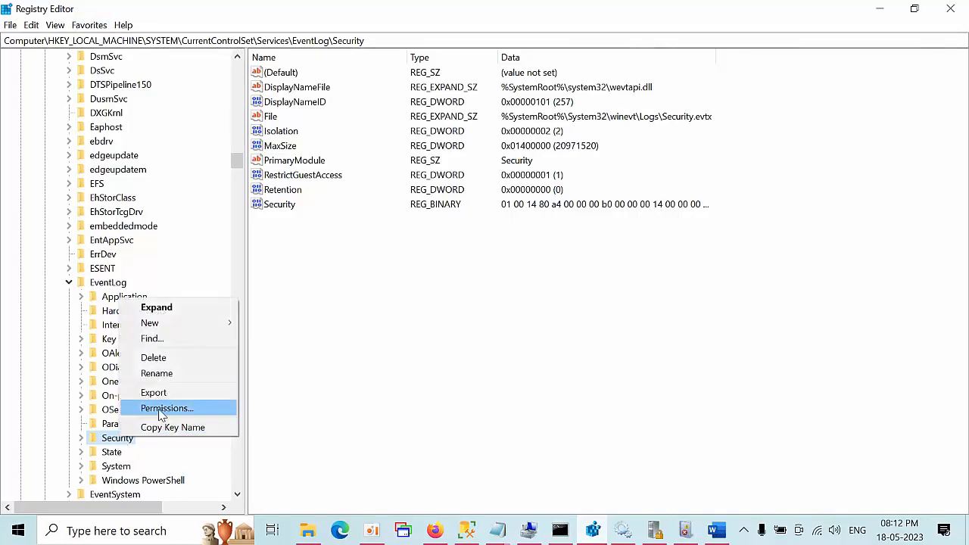
{"action": "left_click", "coordinate": [166, 408]}
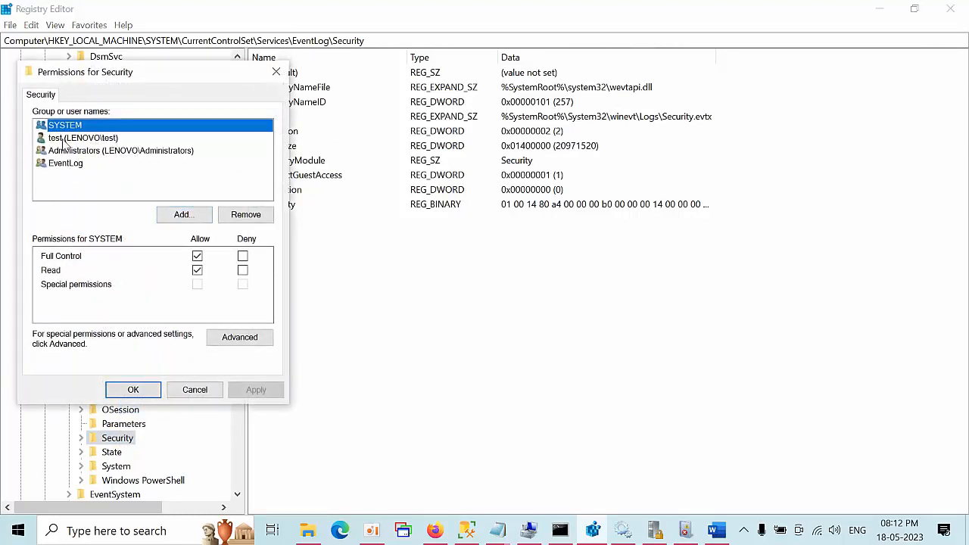
{"action": "left_click", "coordinate": [84, 138]}
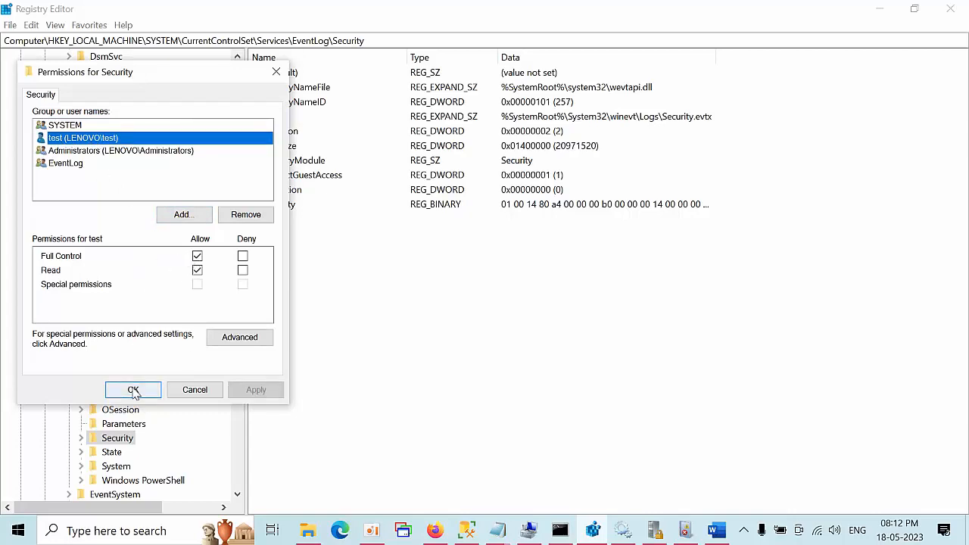
{"action": "left_click", "coordinate": [133, 389]}
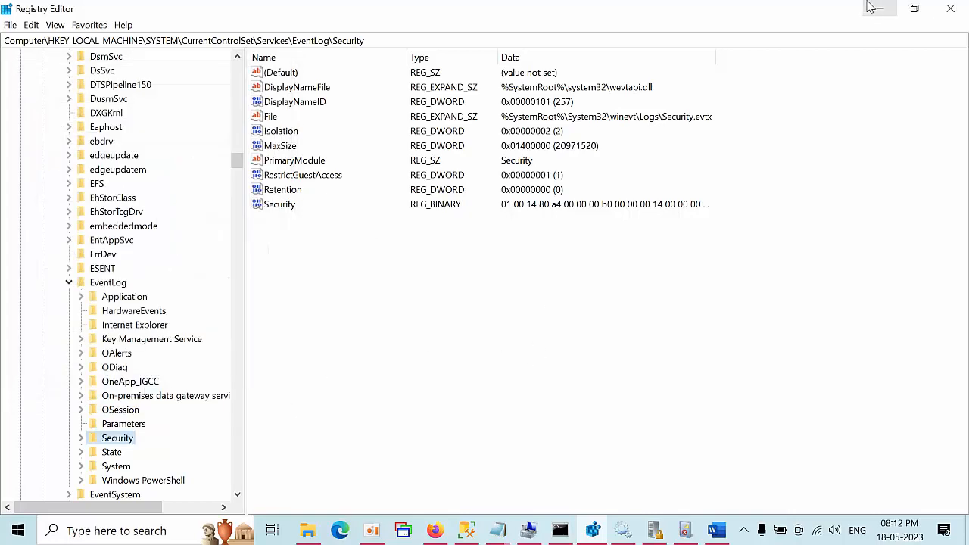
Step: Return to the Word notes and read past the auditpol command to step 4 on testing
{"action": "left_click", "coordinate": [715, 530]}
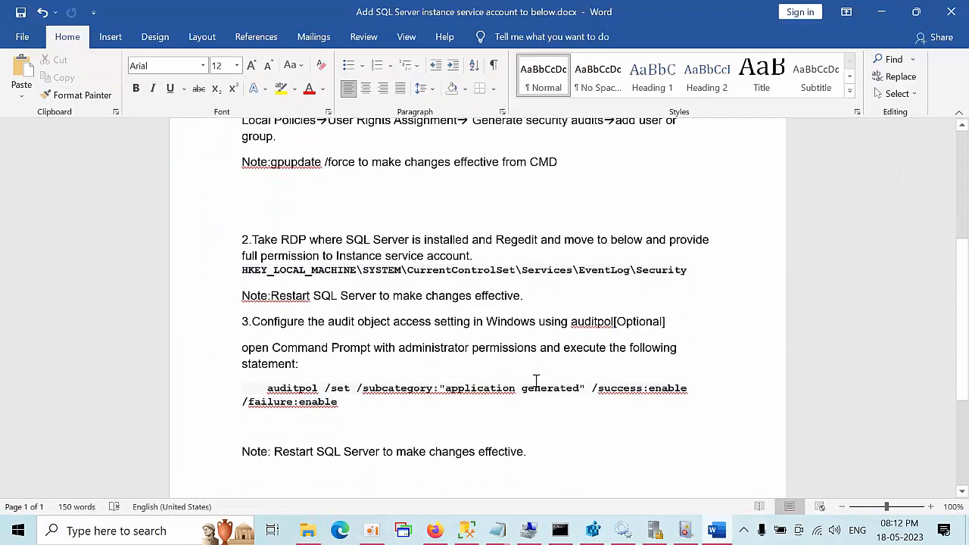
{"action": "scroll", "scroll_direction": "down", "scroll_amount": 3}
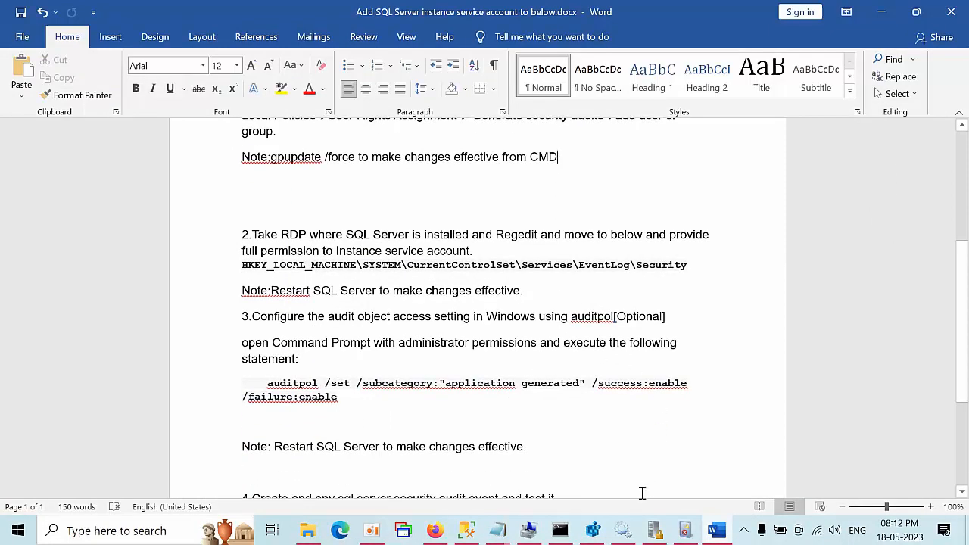
{"action": "scroll", "scroll_direction": "down", "scroll_amount": 3}
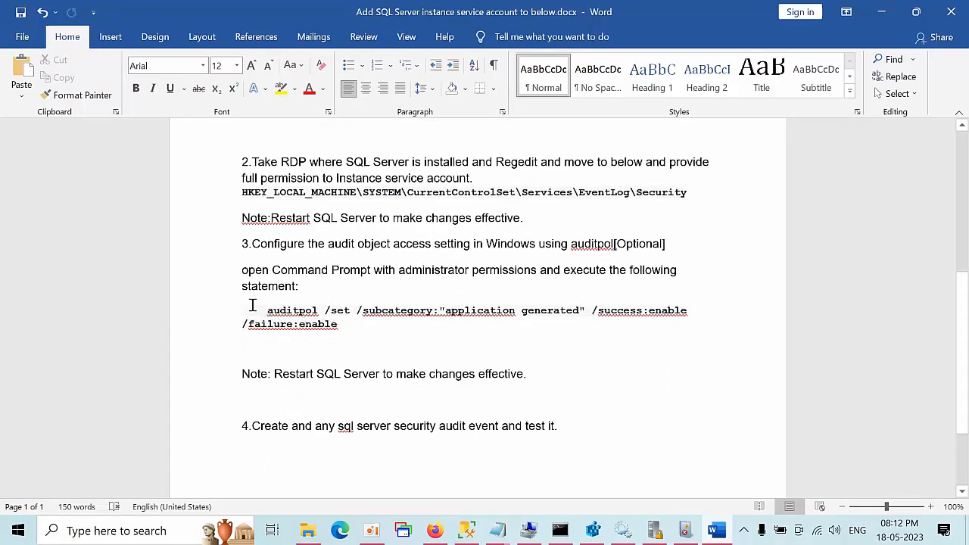
{"action": "left_click_drag", "start_coordinate": [268, 309], "coordinate": [337, 324]}
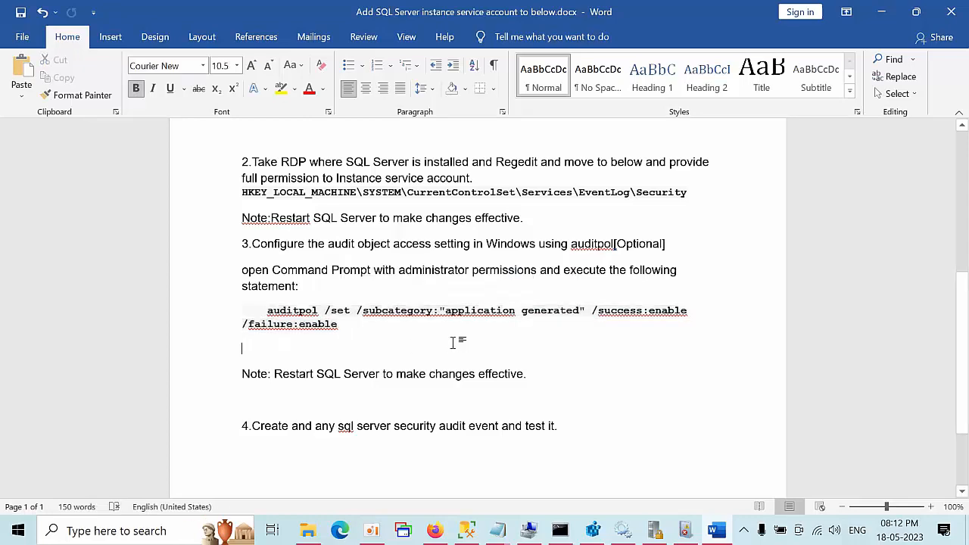
{"action": "scroll", "scroll_direction": "down", "scroll_amount": 3}
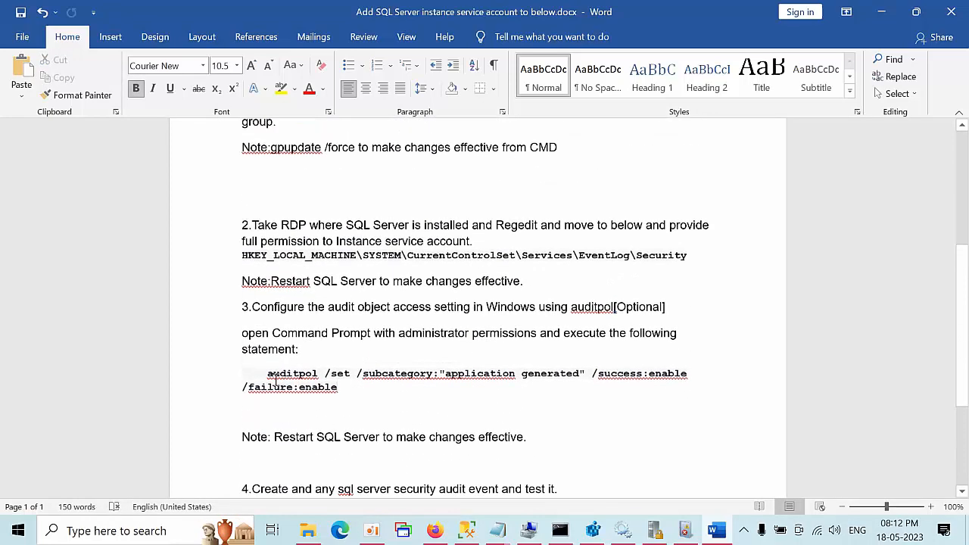
{"action": "scroll", "scroll_direction": "down", "scroll_amount": 3}
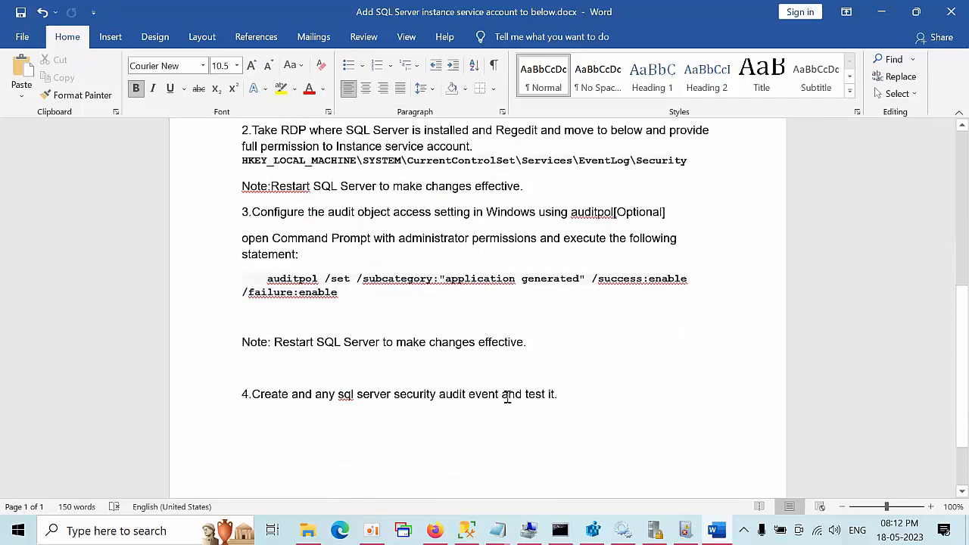
{"action": "scroll", "scroll_direction": "down", "scroll_amount": 3}
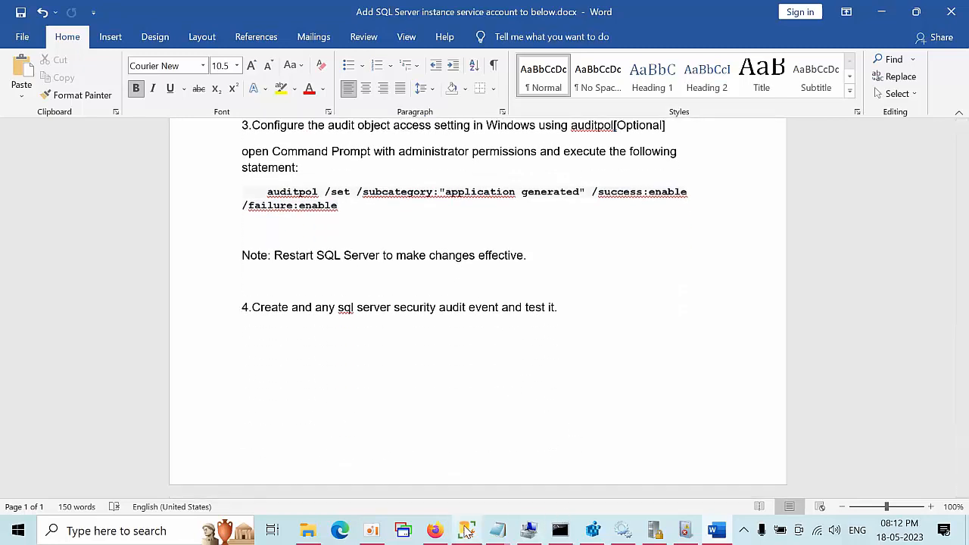
Step: Expand the server's Object Explorer tree in SSMS and select the fn_get_audit_file query
{"action": "left_click", "coordinate": [466, 530]}
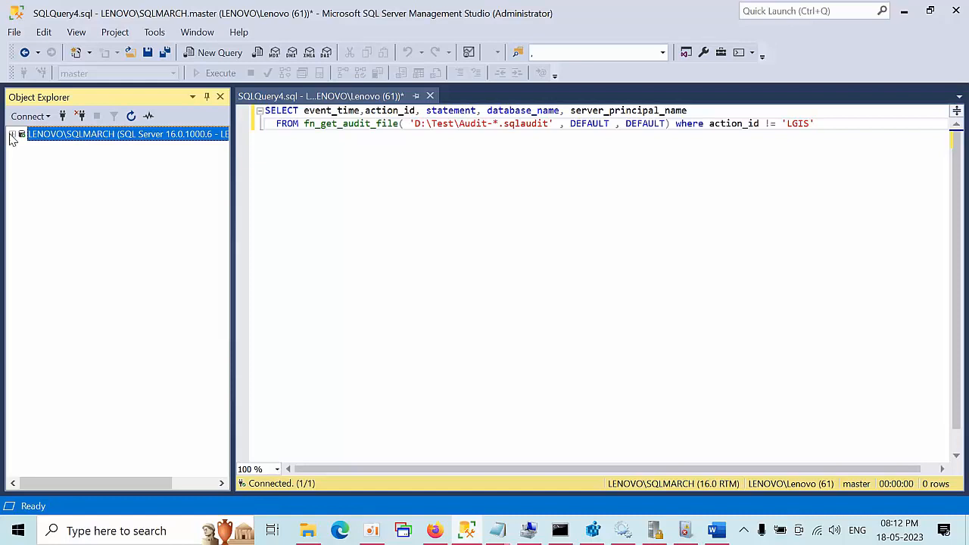
{"action": "left_click", "coordinate": [13, 134]}
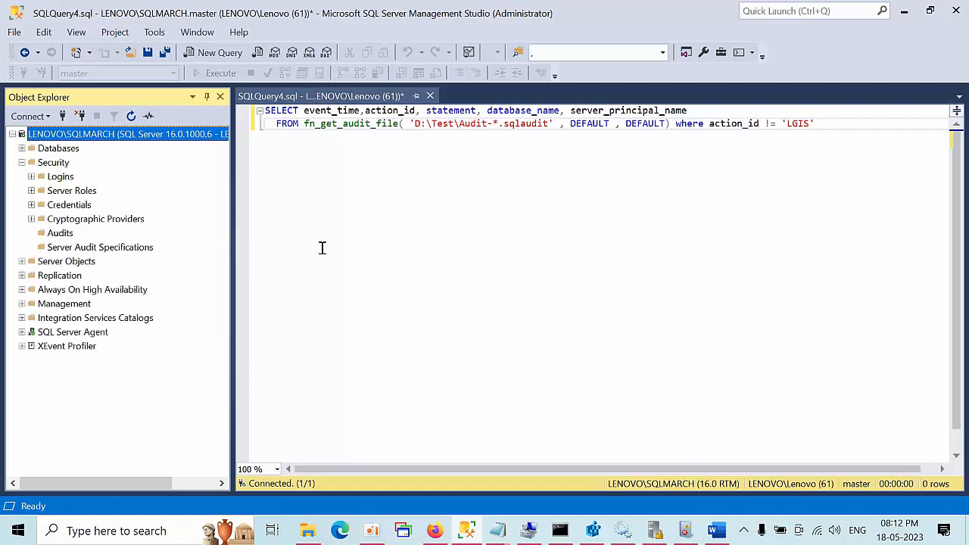
{"action": "mouse_move", "coordinate": [447, 174]}
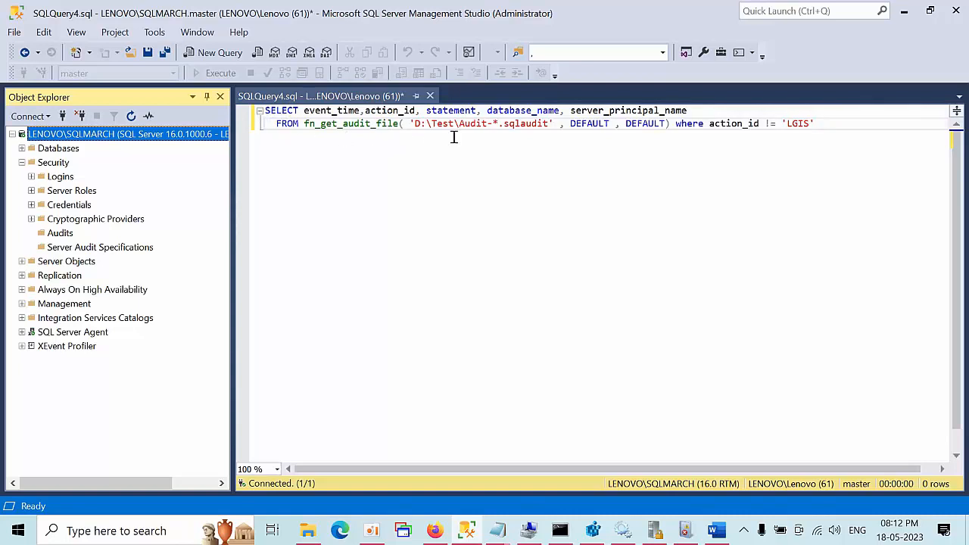
{"action": "mouse_move", "coordinate": [487, 124]}
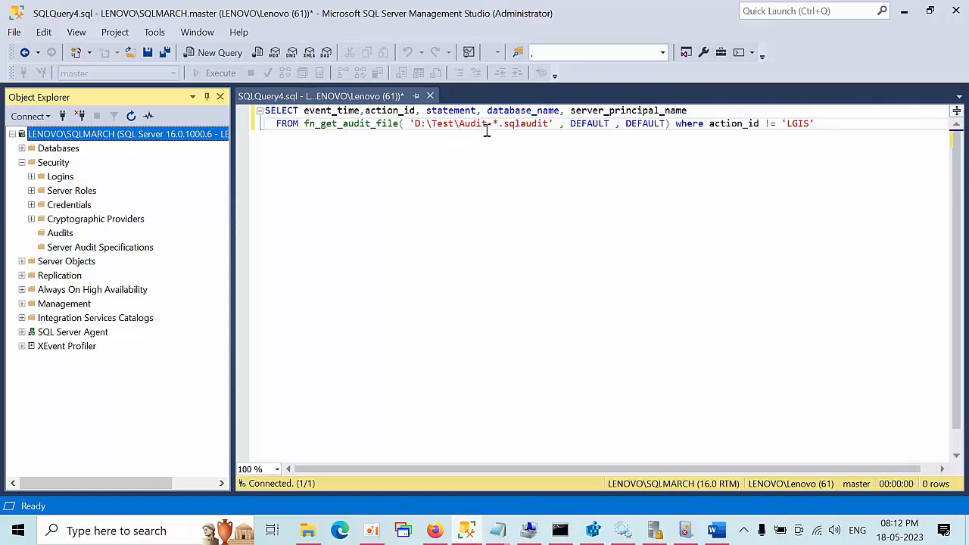
{"action": "left_click", "coordinate": [412, 124]}
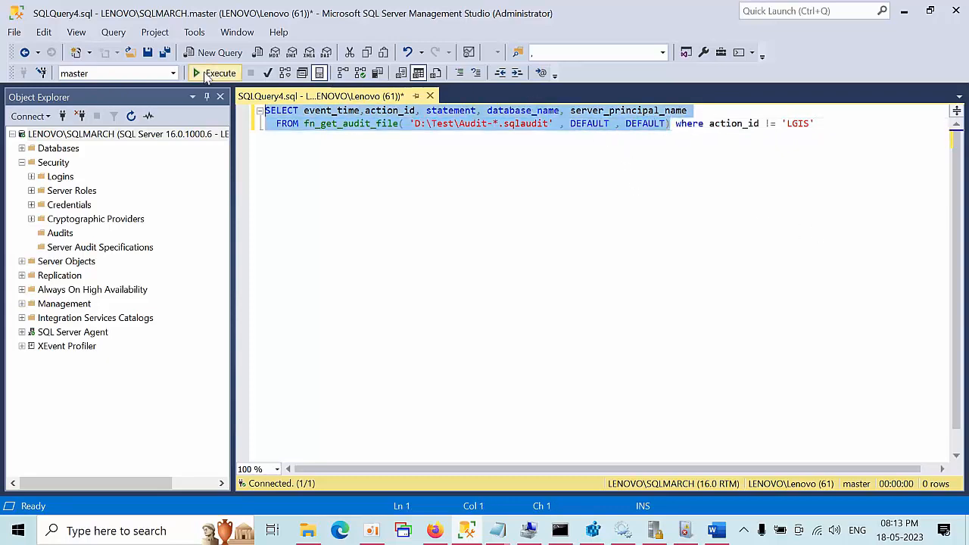
Step: Run the fn_get_audit_file query and inspect its five rows, including kkk's failed-login events
{"action": "left_click", "coordinate": [214, 73]}
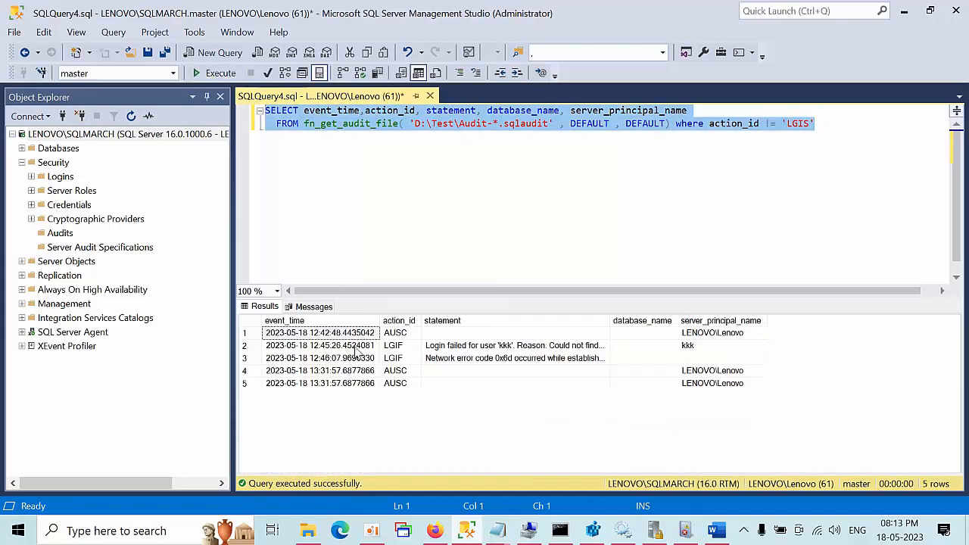
{"action": "left_click", "coordinate": [395, 332]}
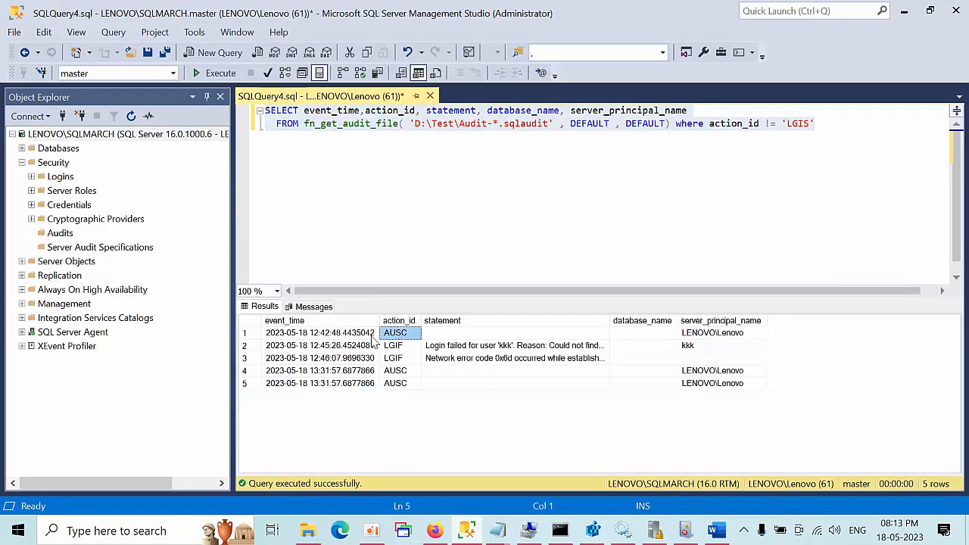
{"action": "left_click", "coordinate": [395, 346]}
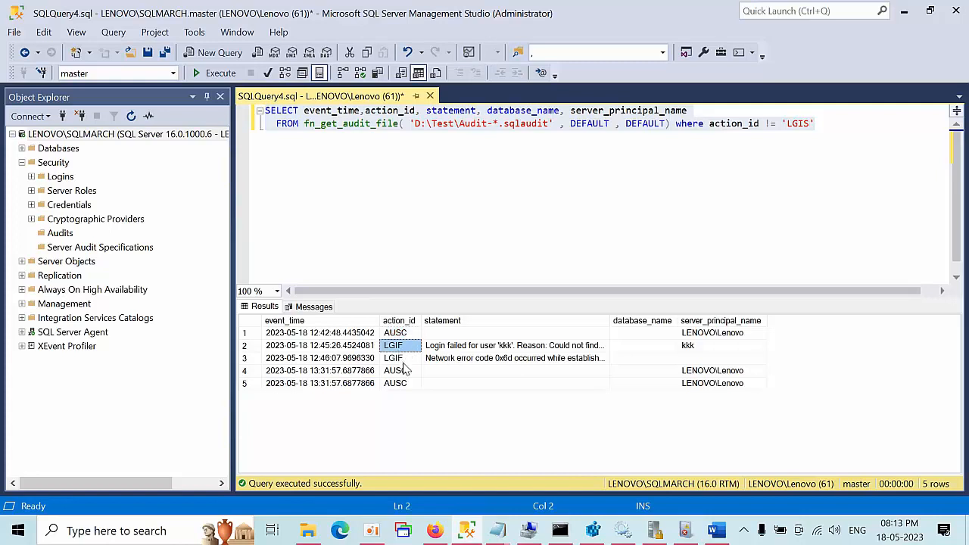
{"action": "left_click", "coordinate": [515, 345]}
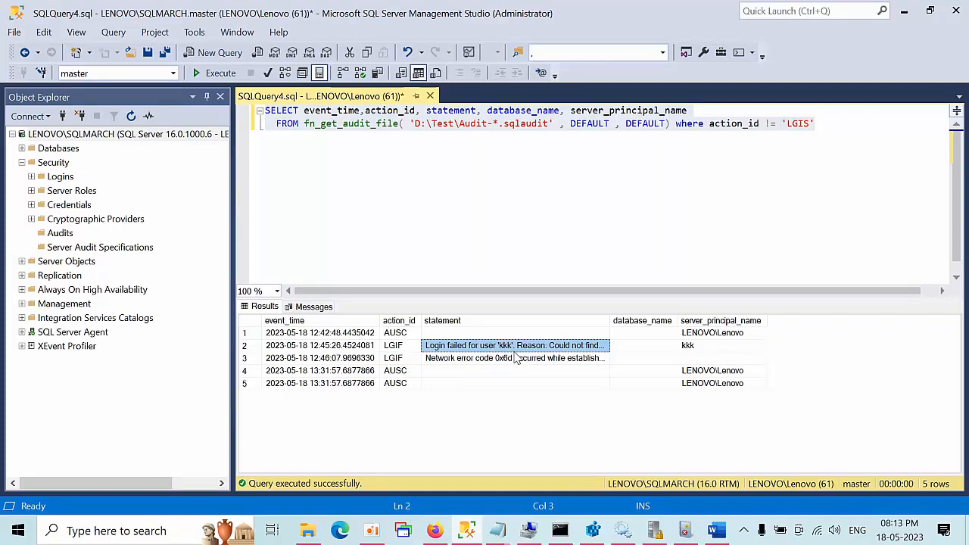
{"action": "mouse_move", "coordinate": [484, 368]}
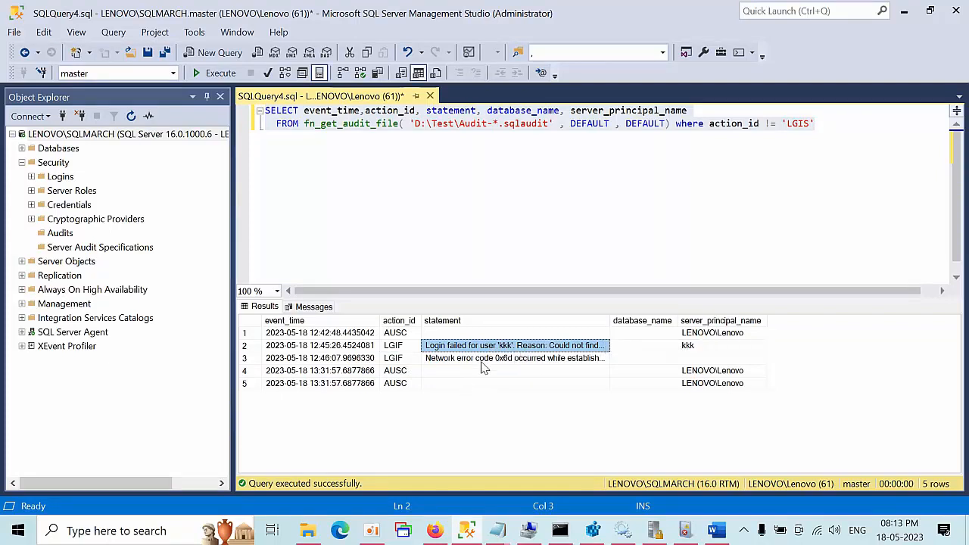
{"action": "left_click", "coordinate": [515, 383]}
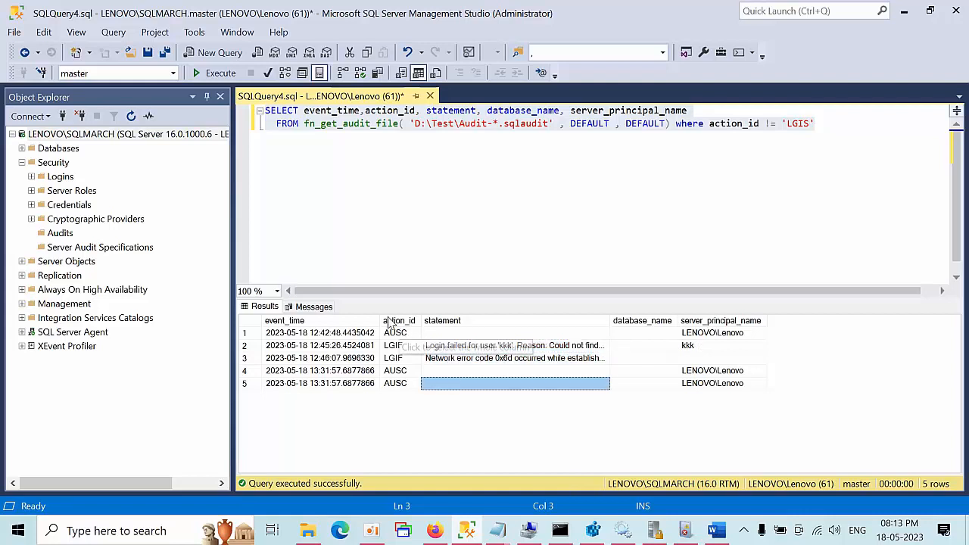
{"action": "left_click", "coordinate": [395, 383]}
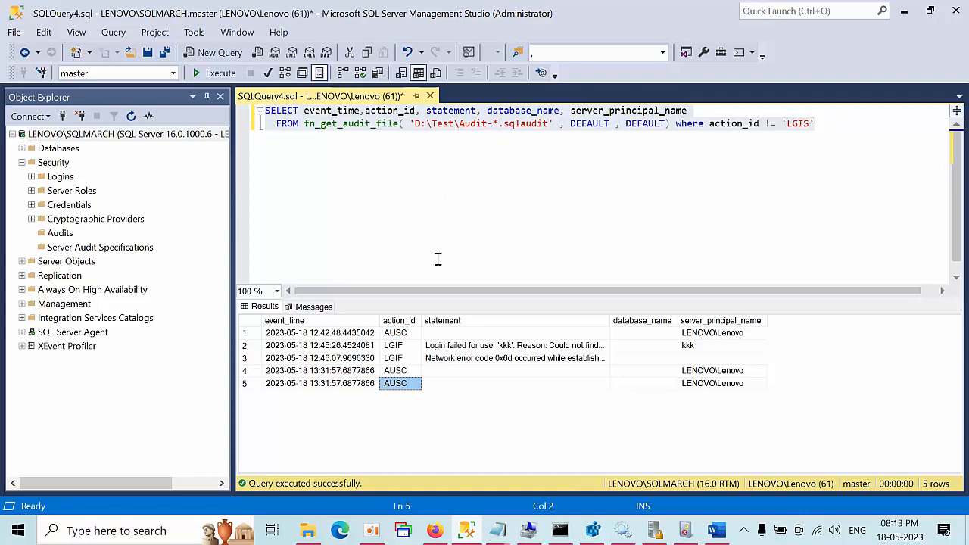
{"action": "mouse_move", "coordinate": [470, 346]}
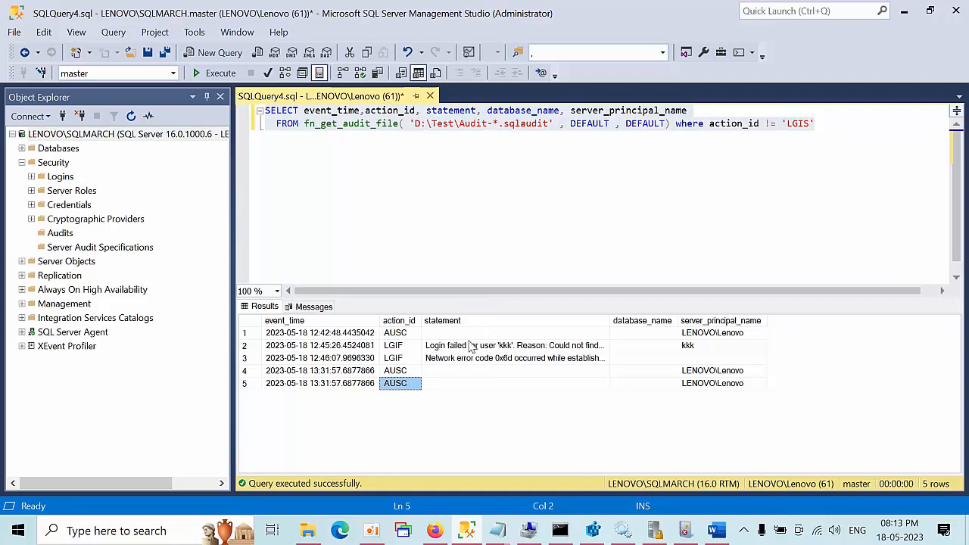
{"action": "left_click", "coordinate": [514, 383]}
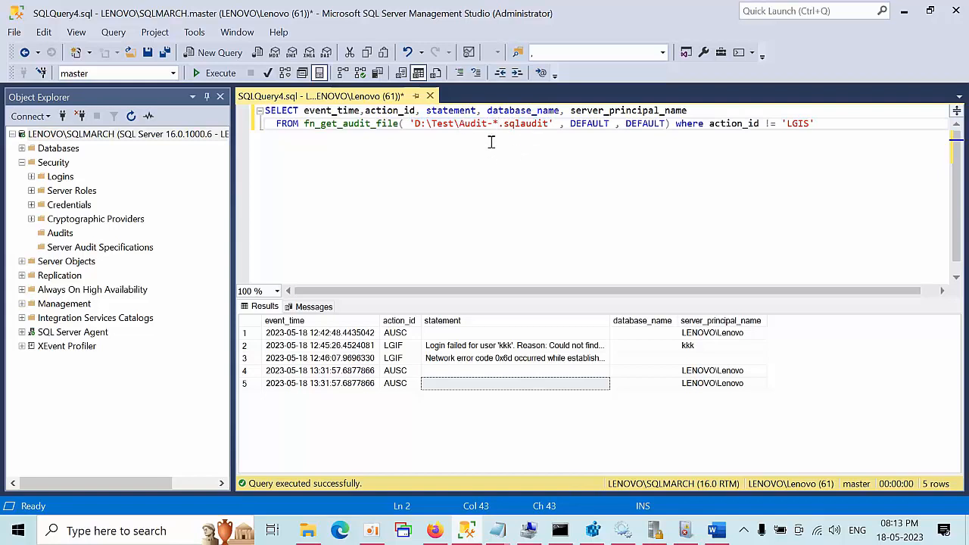
{"action": "double_click", "coordinate": [473, 124]}
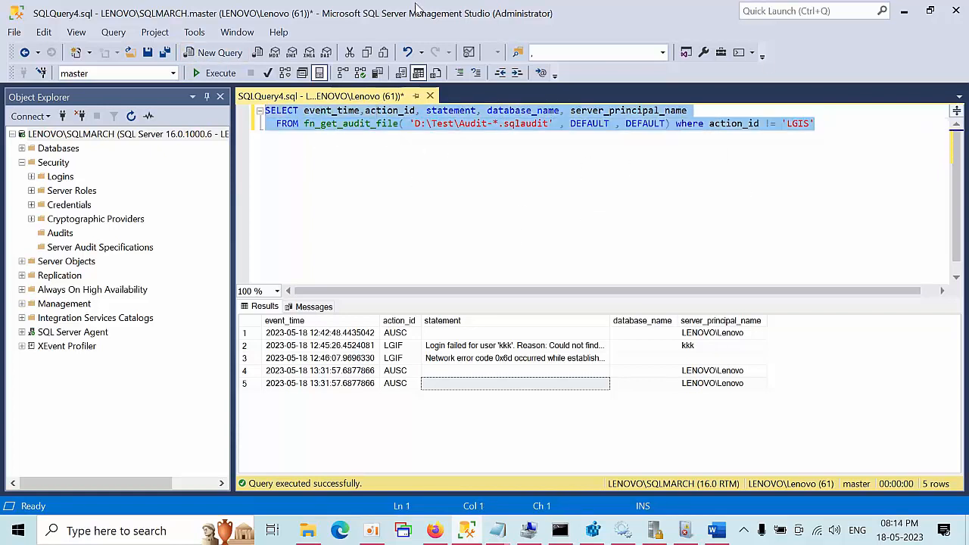
{"action": "mouse_move", "coordinate": [64, 236]}
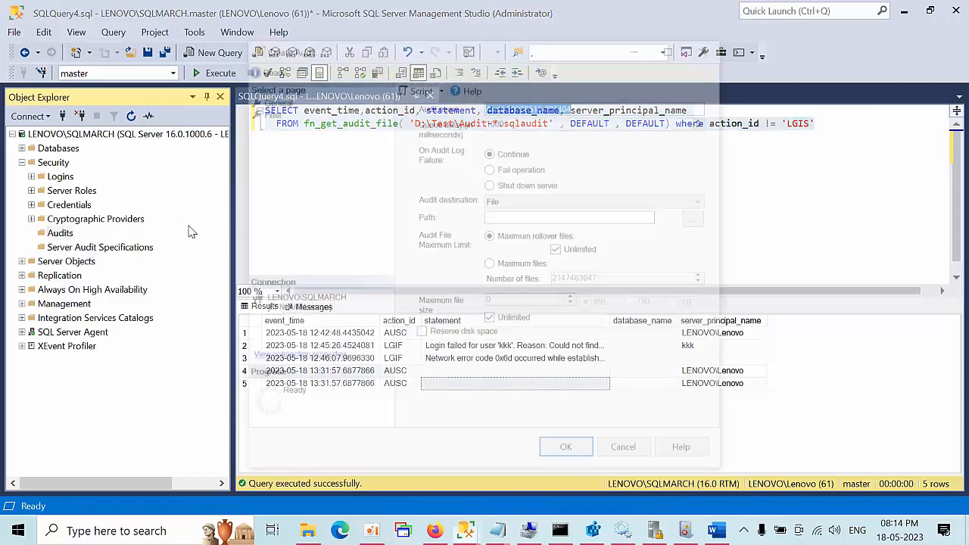
{"action": "left_click", "coordinate": [565, 447]}
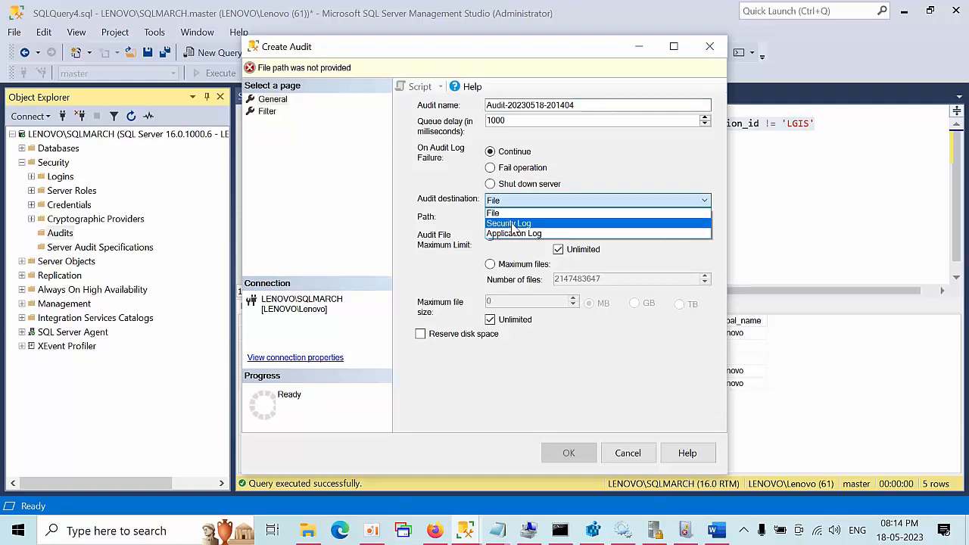
{"action": "left_click", "coordinate": [508, 222]}
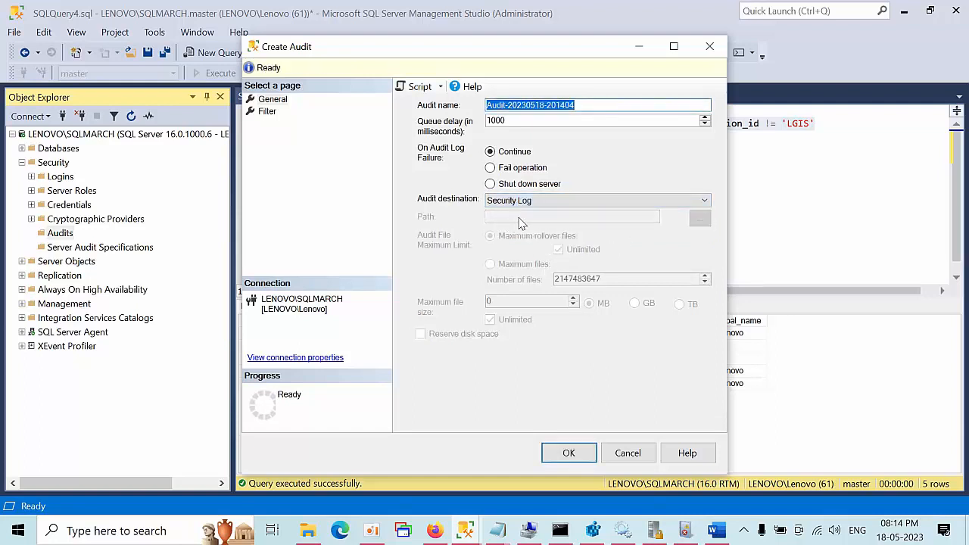
{"action": "left_click", "coordinate": [568, 452]}
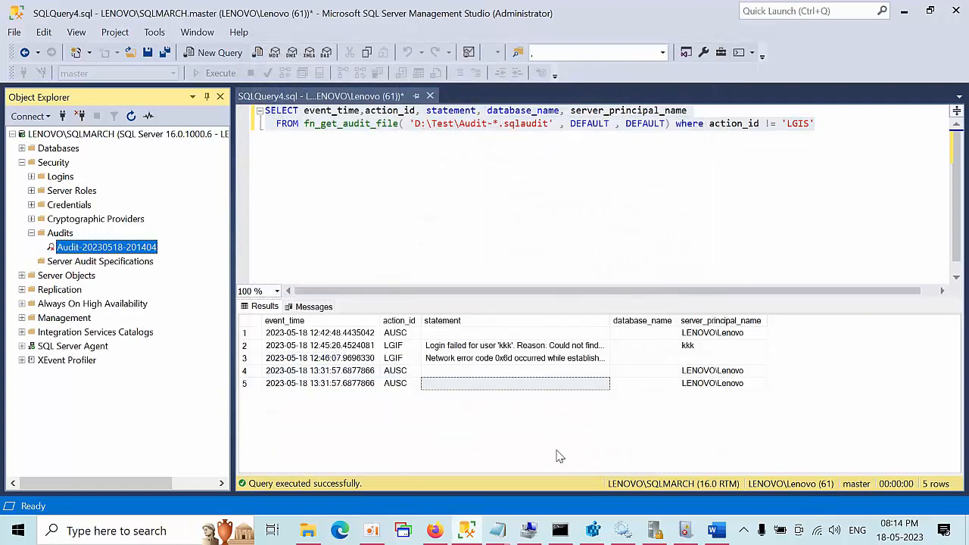
{"action": "right_click", "coordinate": [106, 246]}
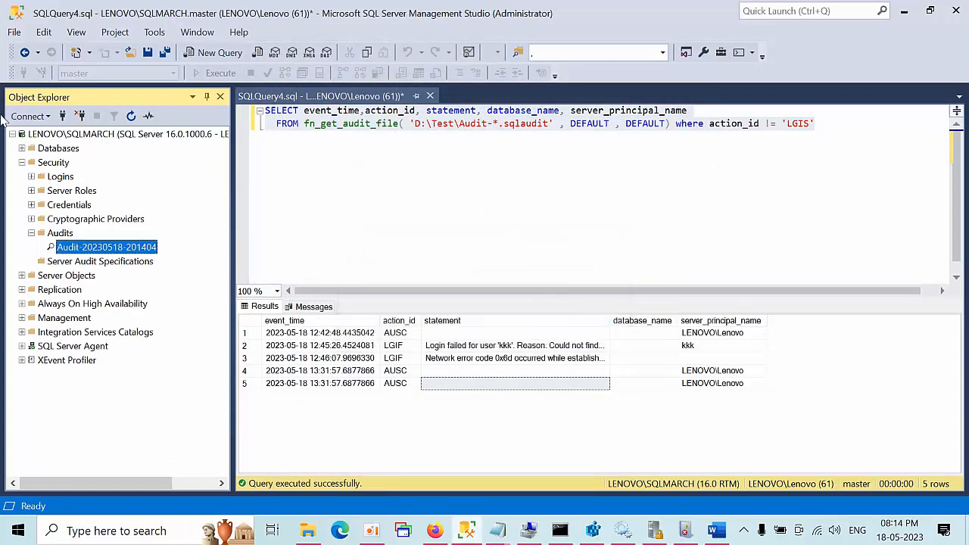
{"action": "right_click", "coordinate": [100, 260]}
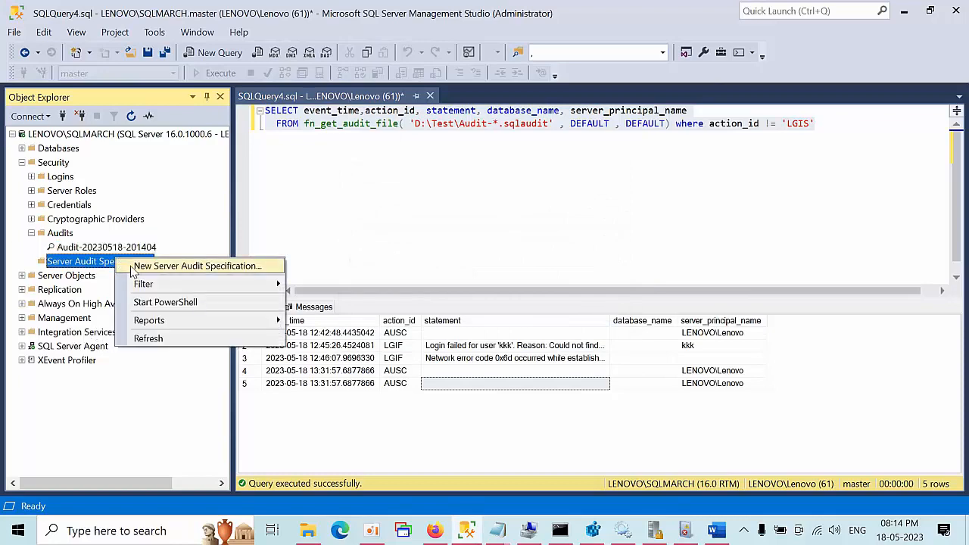
{"action": "left_click", "coordinate": [197, 266]}
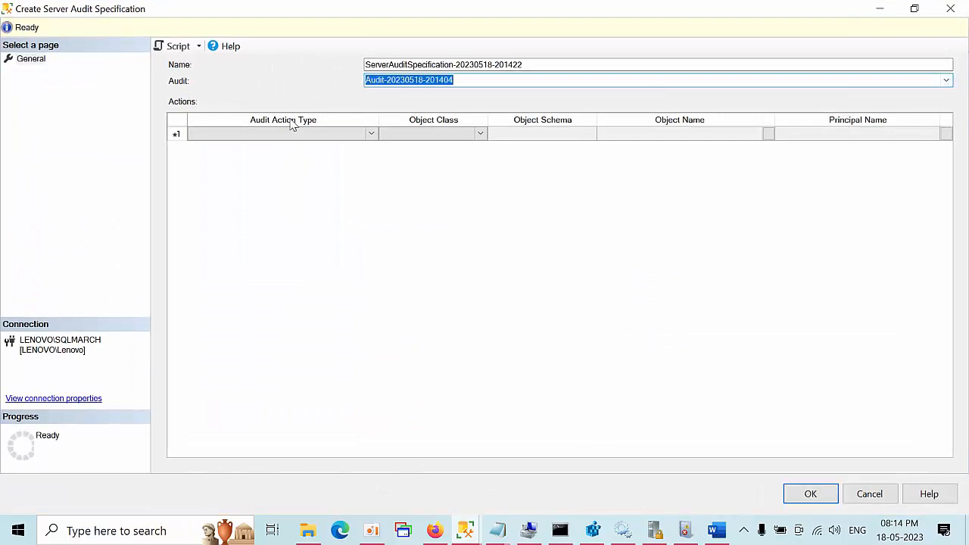
Step: Add FAILED_LOGIN_GROUP and SUCCESSFUL_LOGIN_GROUP as the audit action types
{"action": "left_click", "coordinate": [370, 133]}
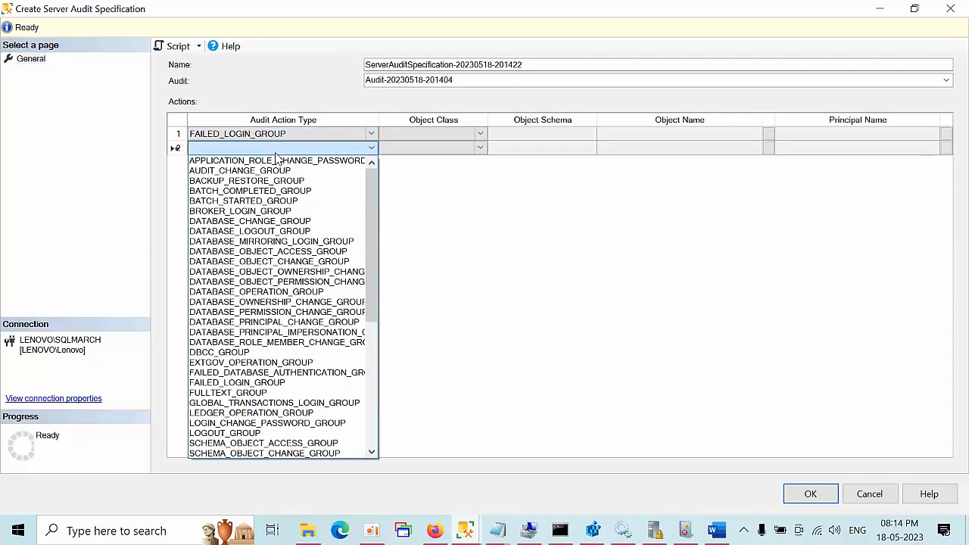
{"action": "left_click", "coordinate": [264, 201]}
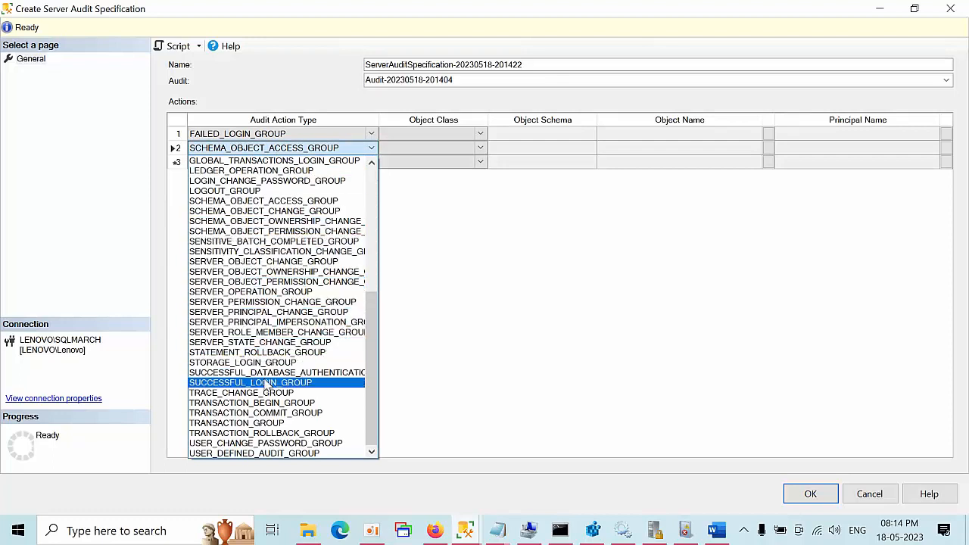
{"action": "left_click", "coordinate": [252, 383]}
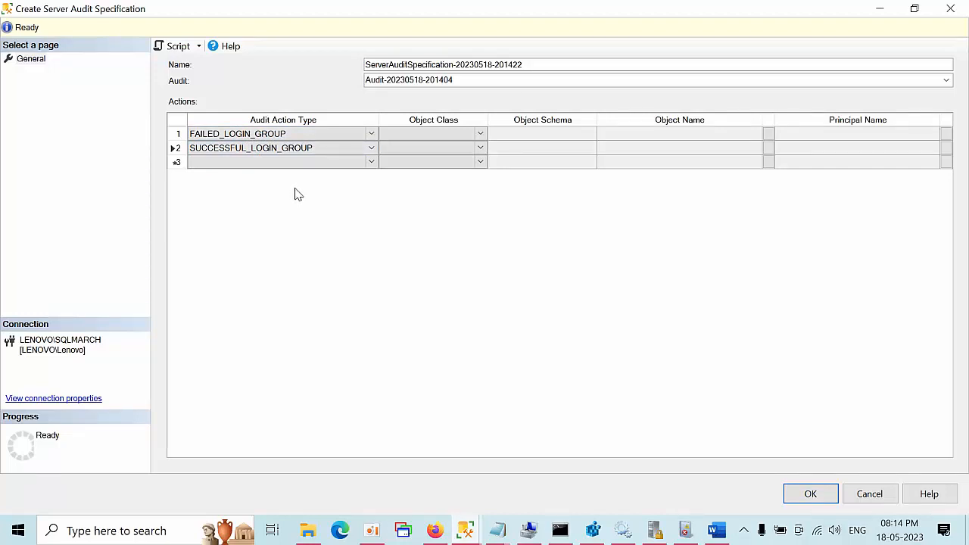
{"action": "mouse_move", "coordinate": [810, 494]}
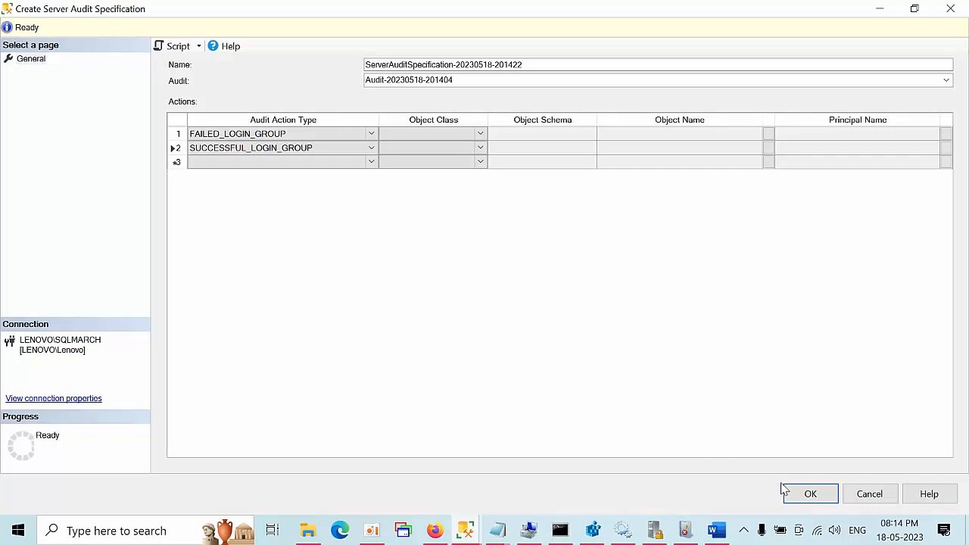
Step: Create and enable the specification, then refresh the Security log without its filter
{"action": "left_click", "coordinate": [810, 494]}
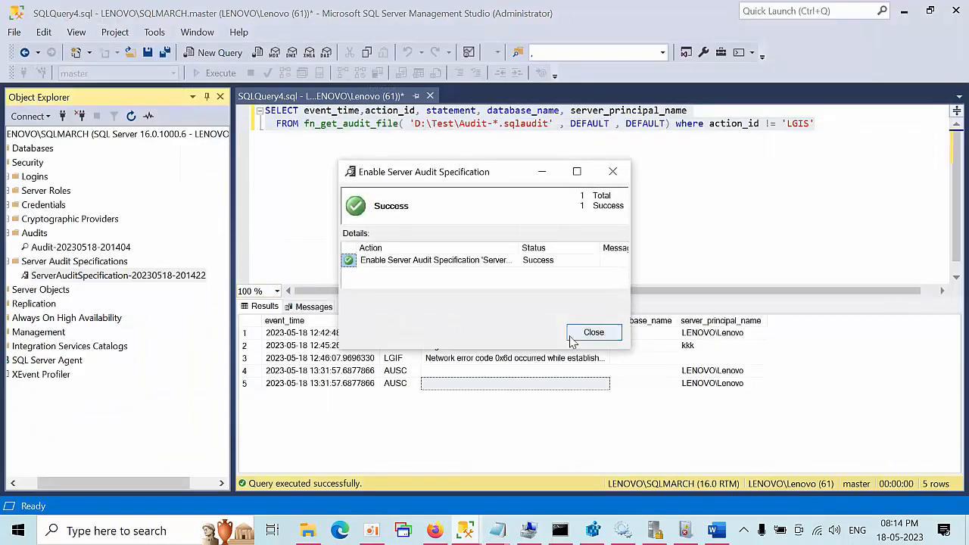
{"action": "left_click", "coordinate": [593, 333]}
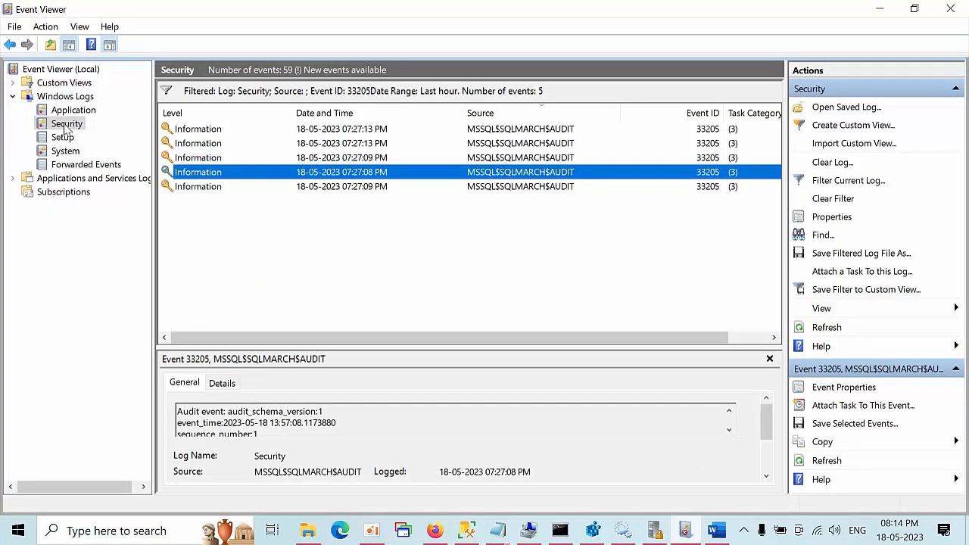
{"action": "left_click", "coordinate": [826, 327]}
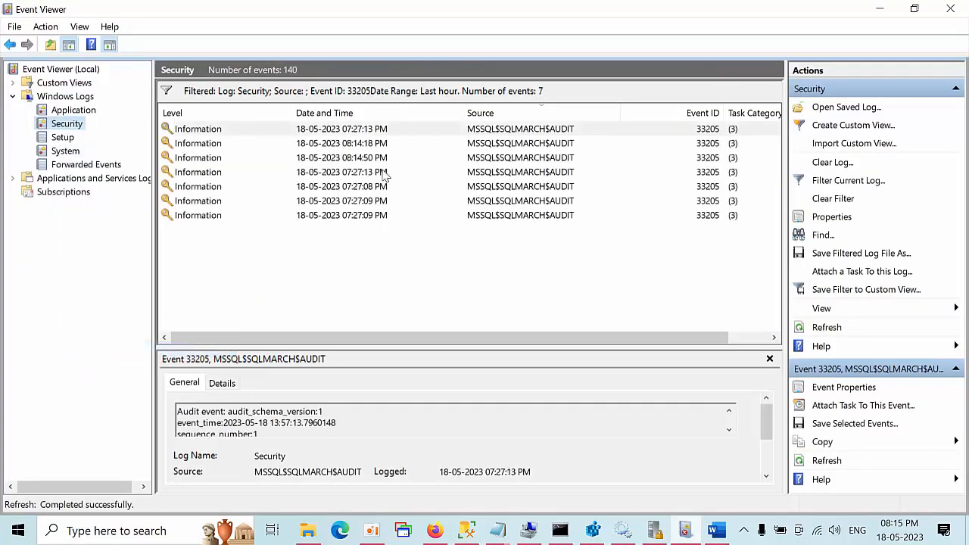
{"action": "left_click", "coordinate": [341, 172]}
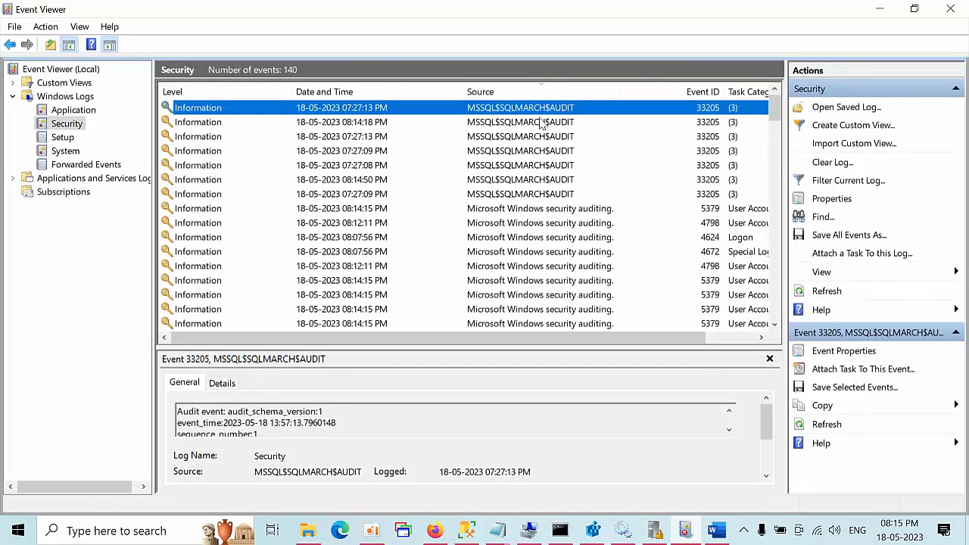
Step: Clear every event from the Windows Security log, leaving only event 1102
{"action": "left_click", "coordinate": [66, 123]}
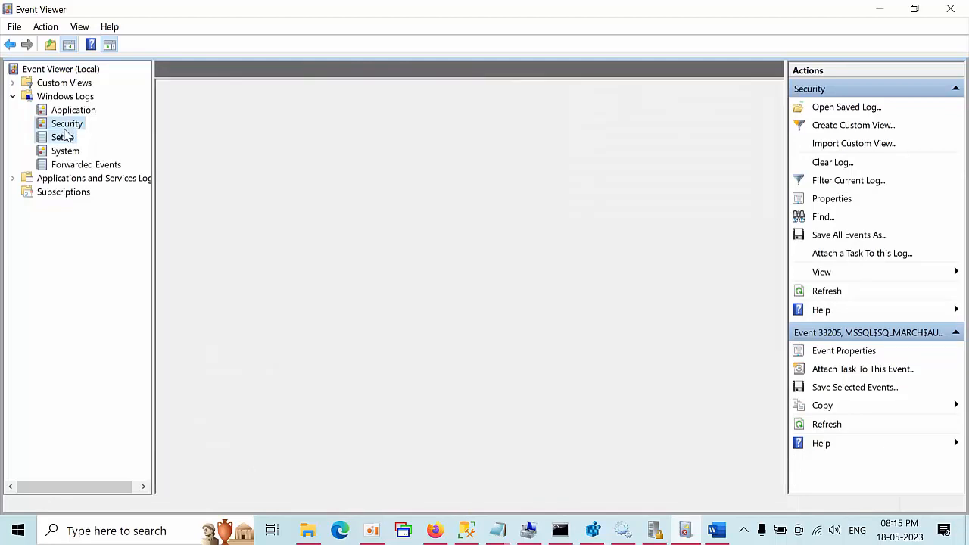
{"action": "left_click", "coordinate": [67, 123]}
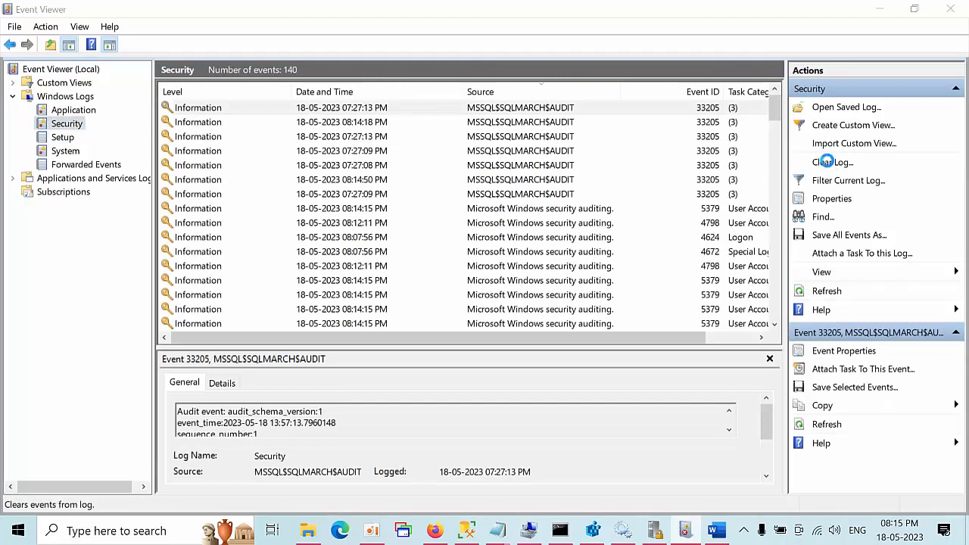
{"action": "left_click", "coordinate": [832, 161]}
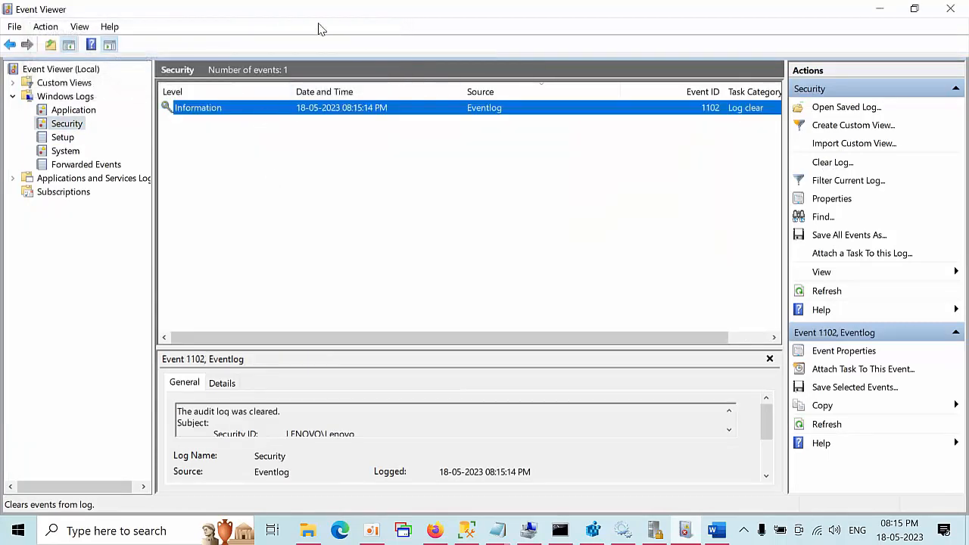
{"action": "right_click", "coordinate": [67, 123]}
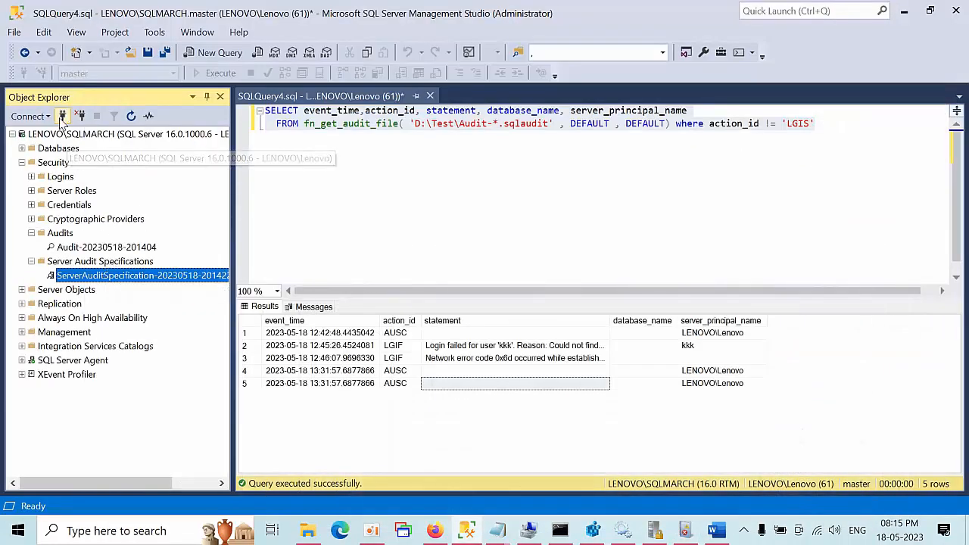
Step: Connect to LENOVO\SQLMARCH as harsha with SQL Server Authentication, then return to Event Viewer
{"action": "left_click", "coordinate": [62, 116]}
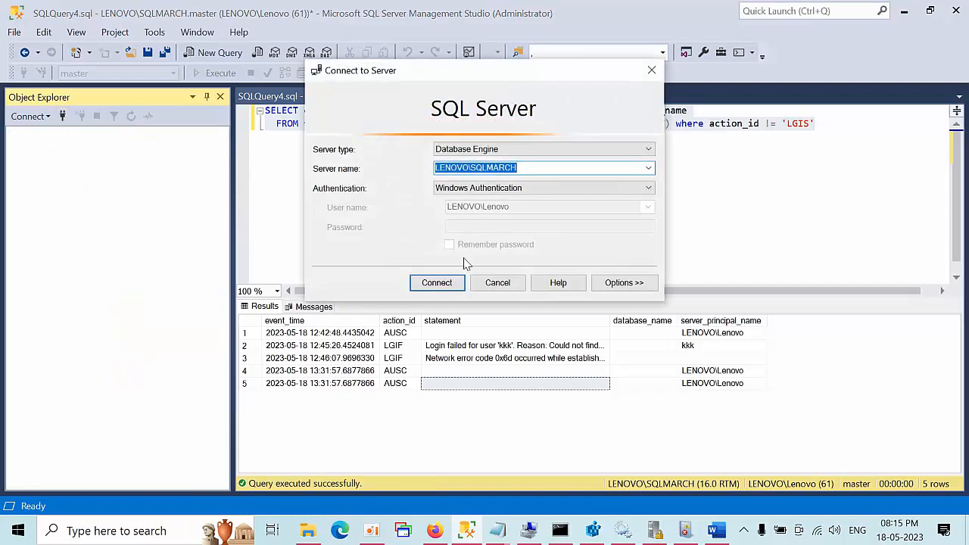
{"action": "left_click", "coordinate": [436, 283]}
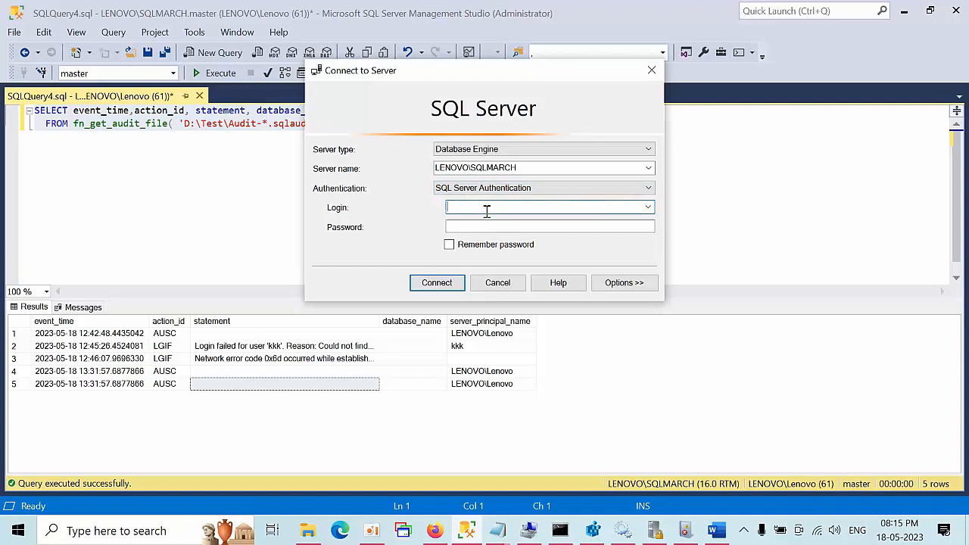
{"action": "type", "text": "harsha"}
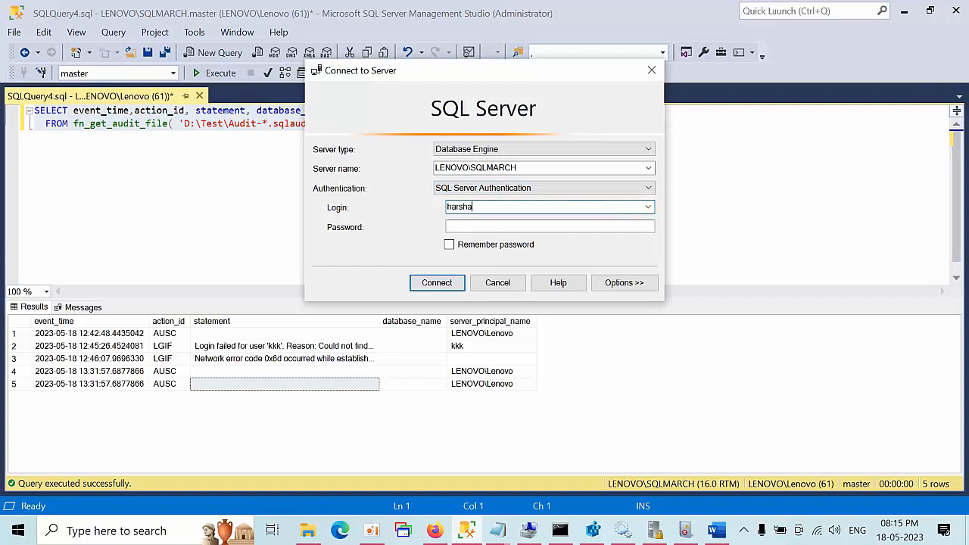
{"action": "left_click", "coordinate": [548, 226]}
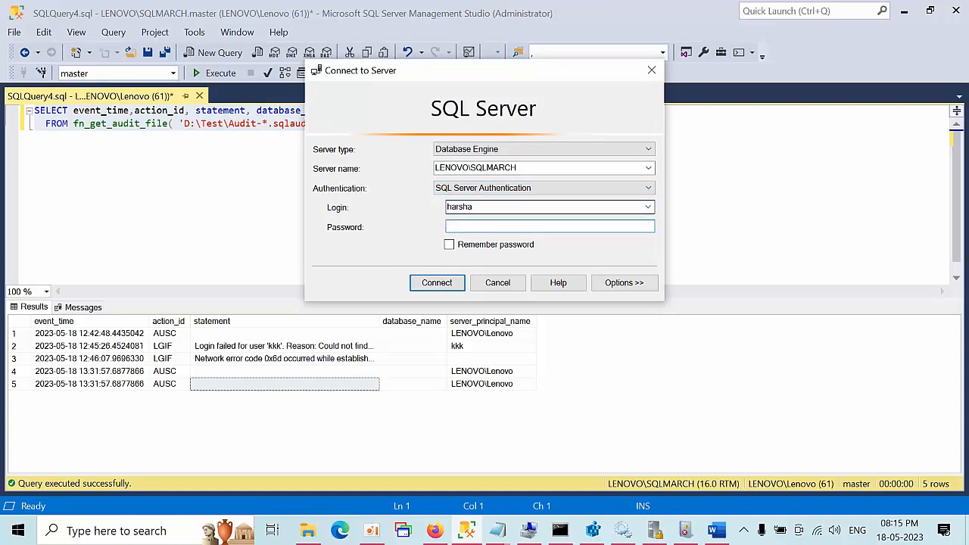
{"action": "type", "text": "****"}
{"action": "left_click", "coordinate": [550, 207]}
{"action": "type", "text": "r"}
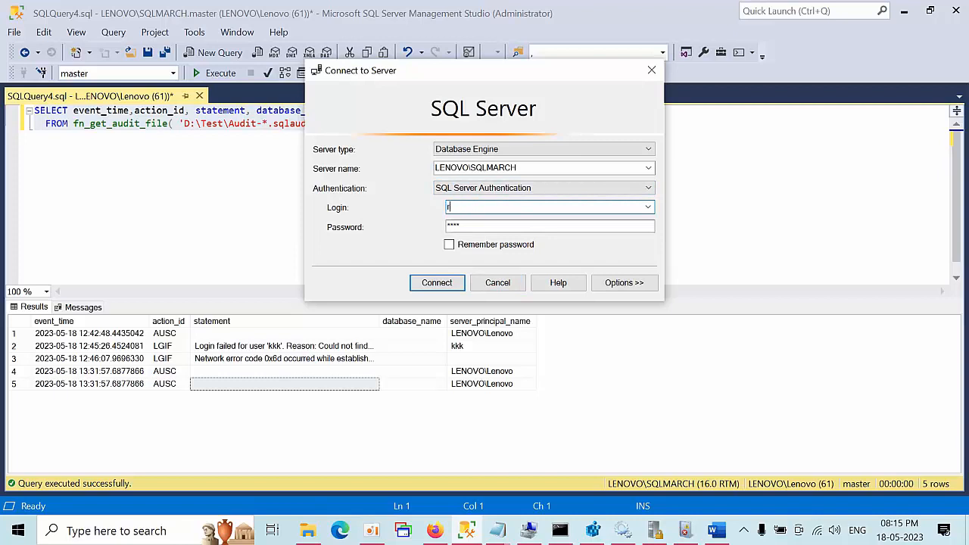
{"action": "left_click", "coordinate": [436, 283]}
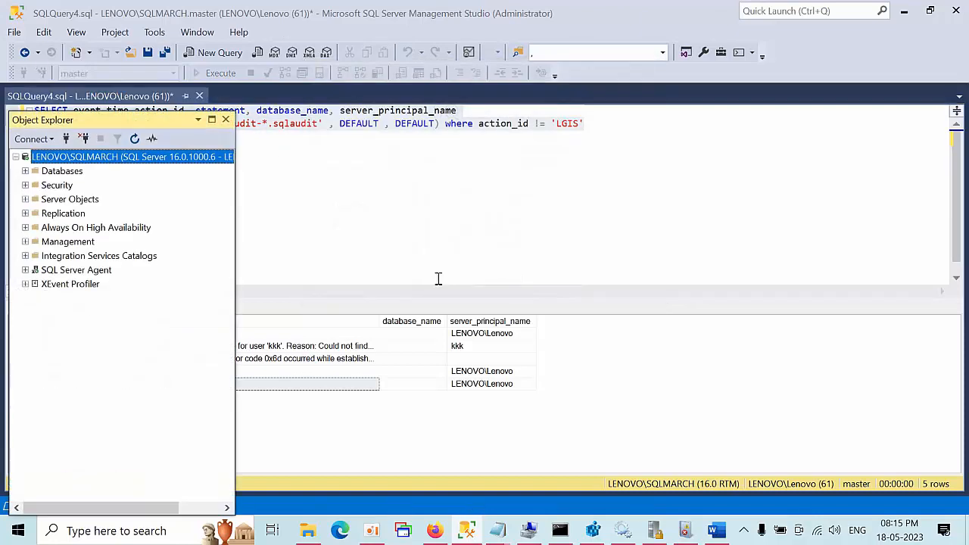
{"action": "left_click", "coordinate": [220, 73]}
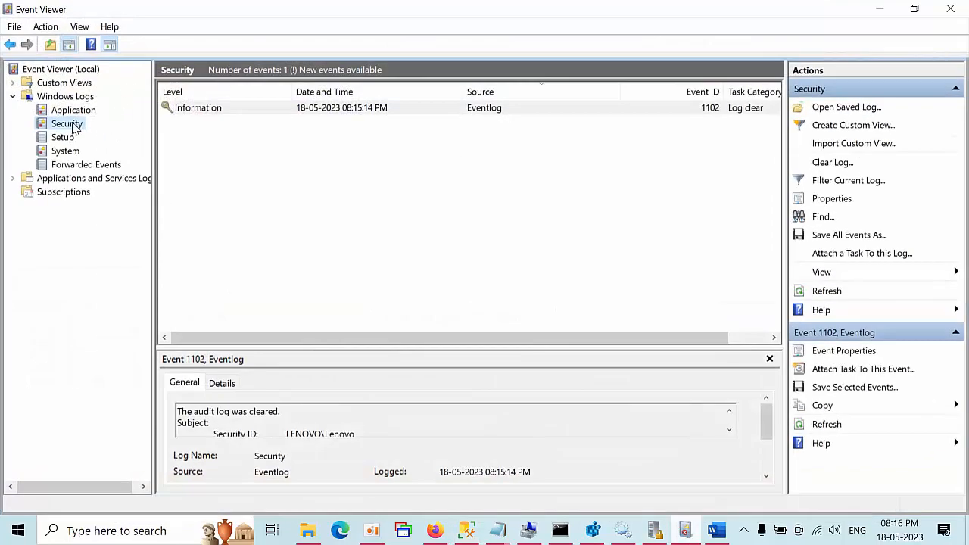
Step: Refresh the Security log and filter it to event ID 33205 logged in the last hour
{"action": "left_click", "coordinate": [826, 291]}
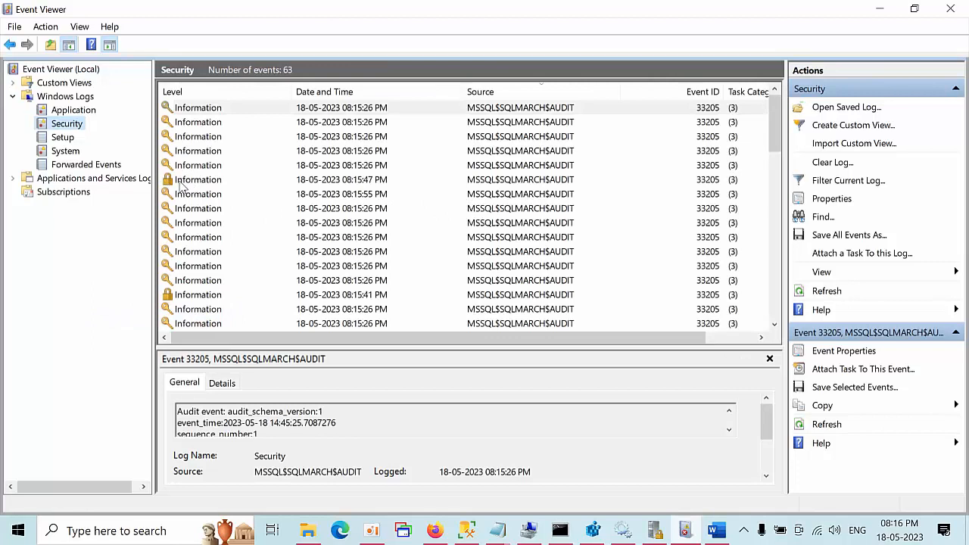
{"action": "mouse_move", "coordinate": [711, 183]}
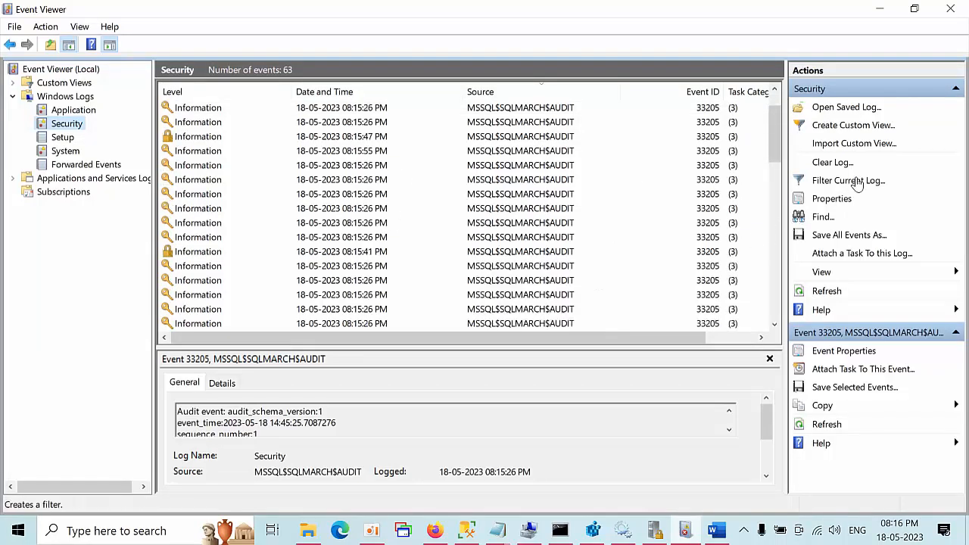
{"action": "left_click", "coordinate": [848, 180]}
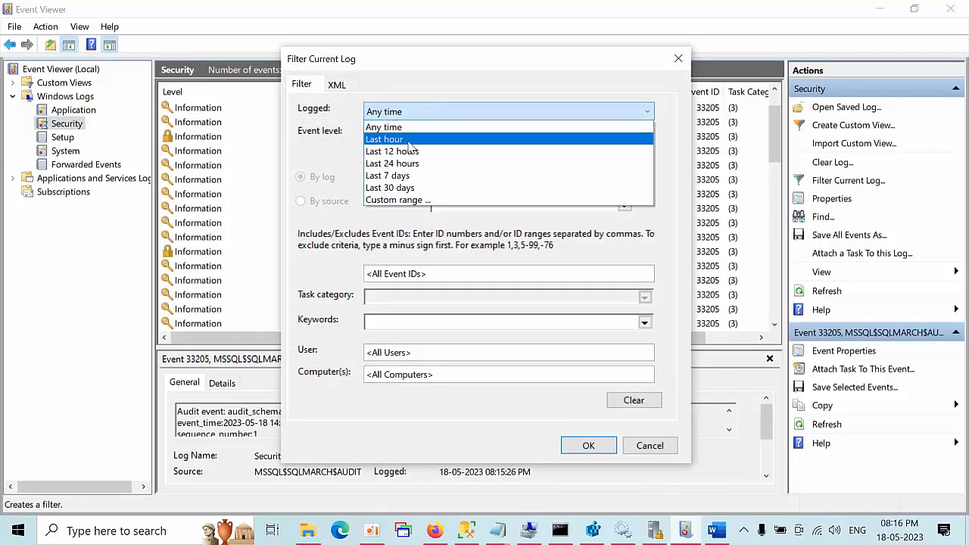
{"action": "mouse_move", "coordinate": [391, 151]}
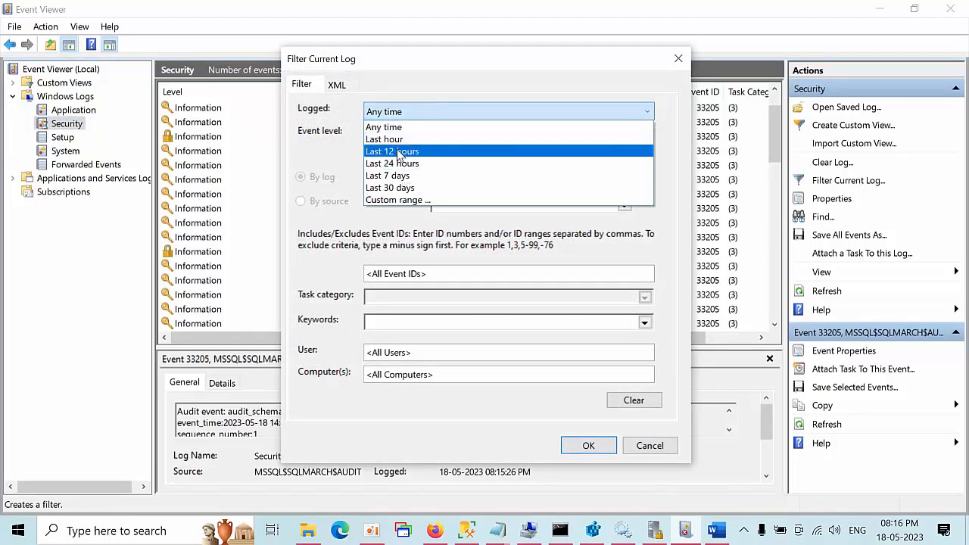
{"action": "mouse_move", "coordinate": [384, 139]}
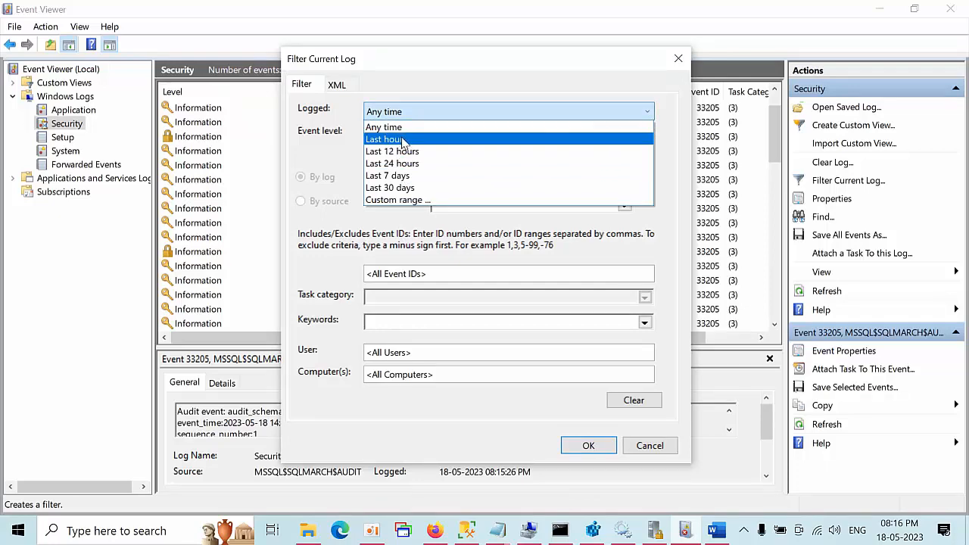
{"action": "left_click", "coordinate": [385, 139]}
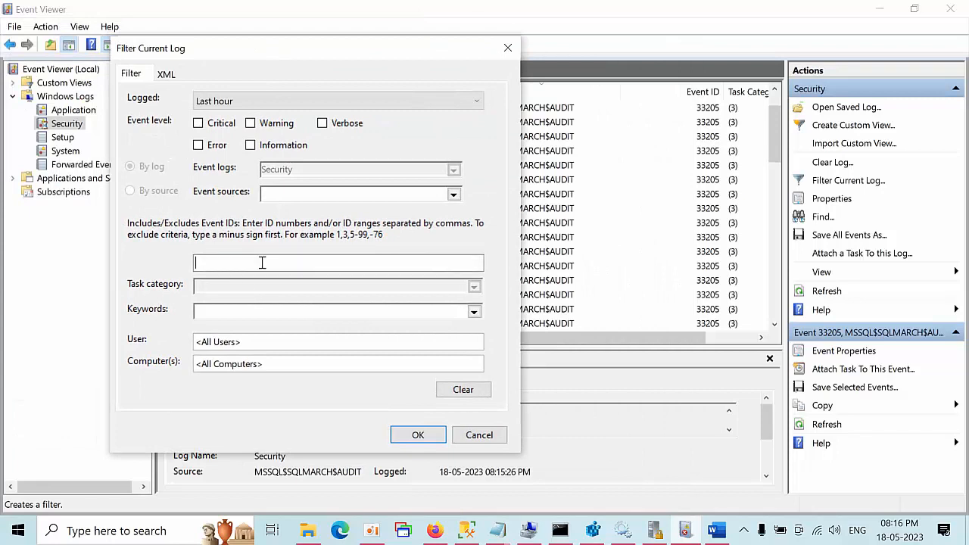
{"action": "type", "text": "33205"}
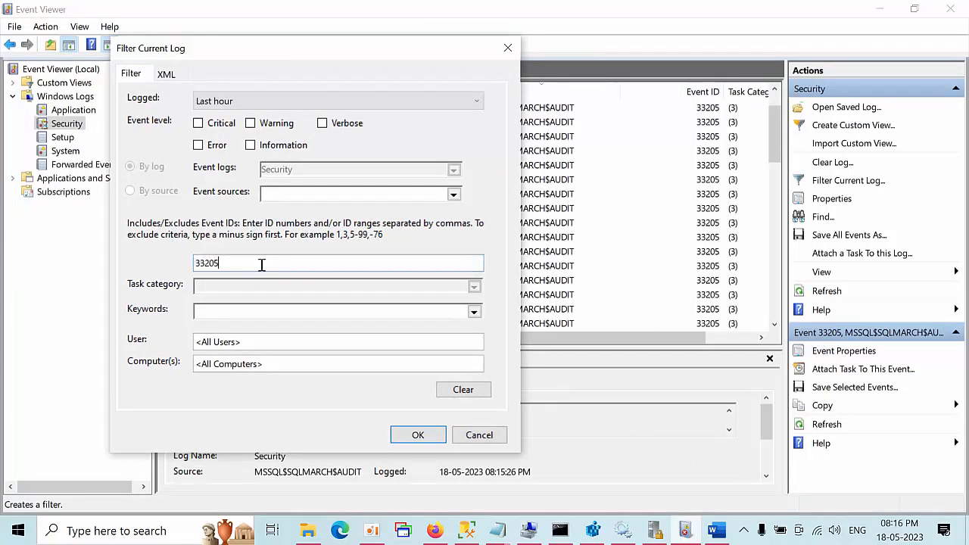
{"action": "left_click", "coordinate": [417, 434]}
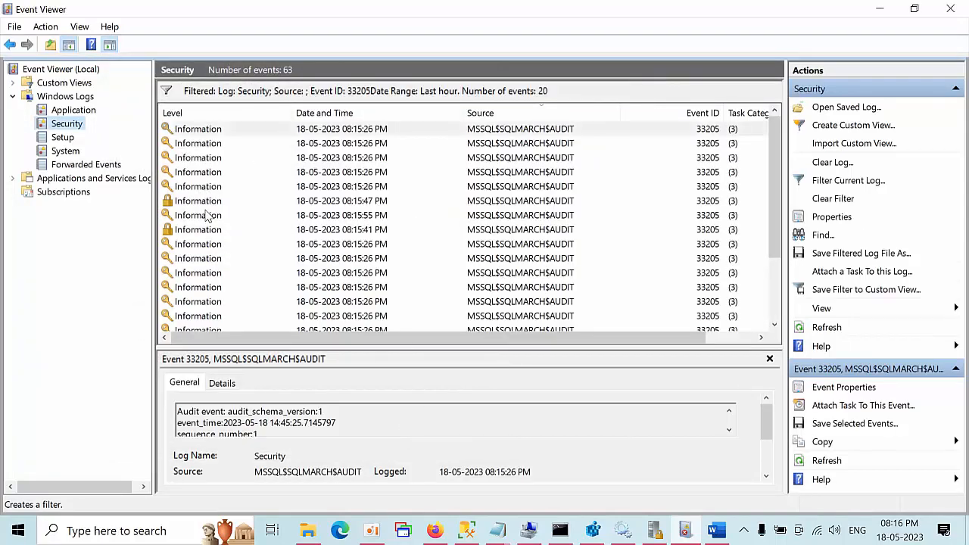
{"action": "mouse_move", "coordinate": [170, 217]}
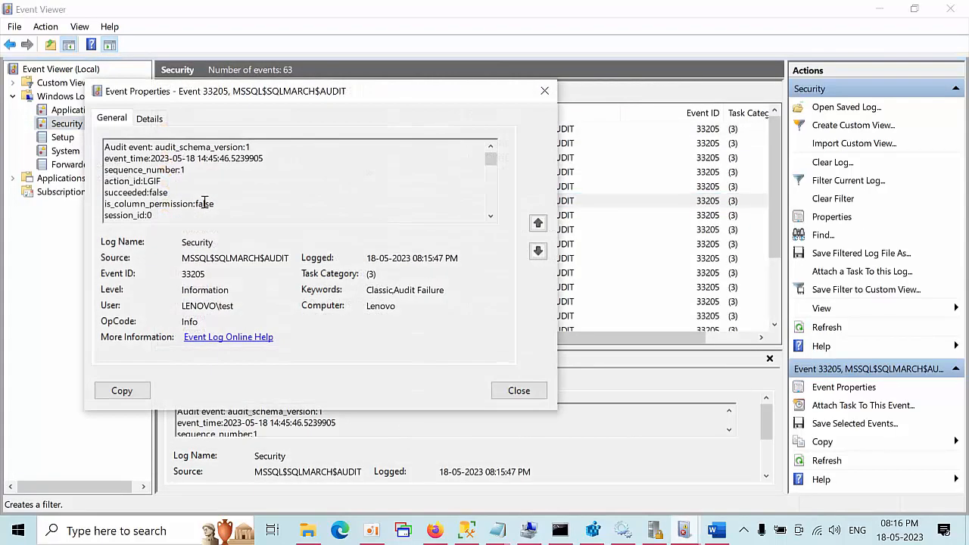
Step: Scroll the first Audit Failure event's details and select its server_principal_name
{"action": "left_click", "coordinate": [490, 216]}
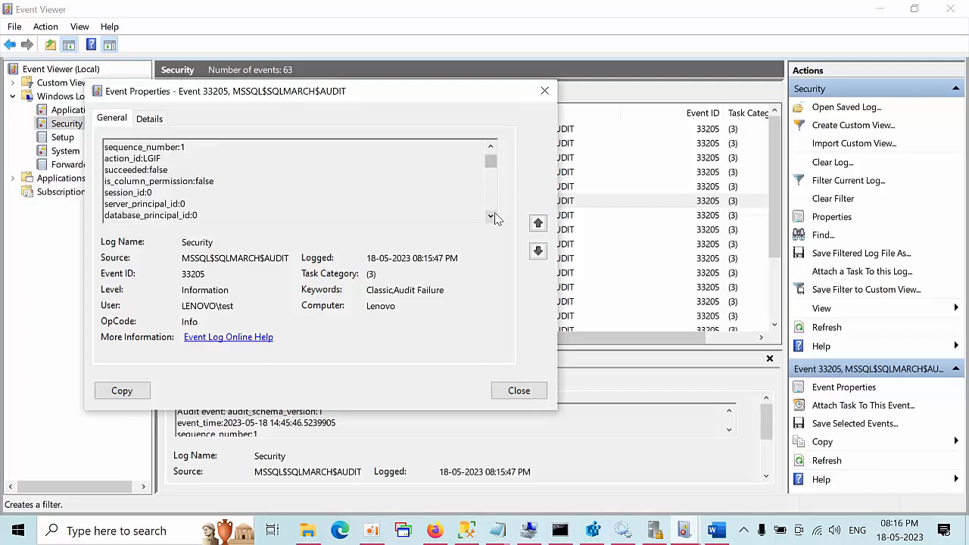
{"action": "left_click", "coordinate": [491, 215]}
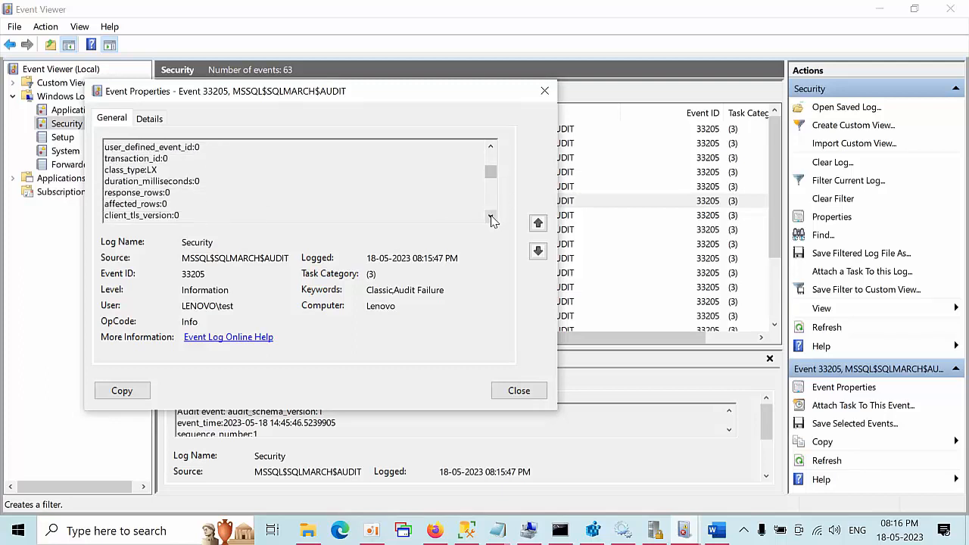
{"action": "left_click", "coordinate": [491, 216]}
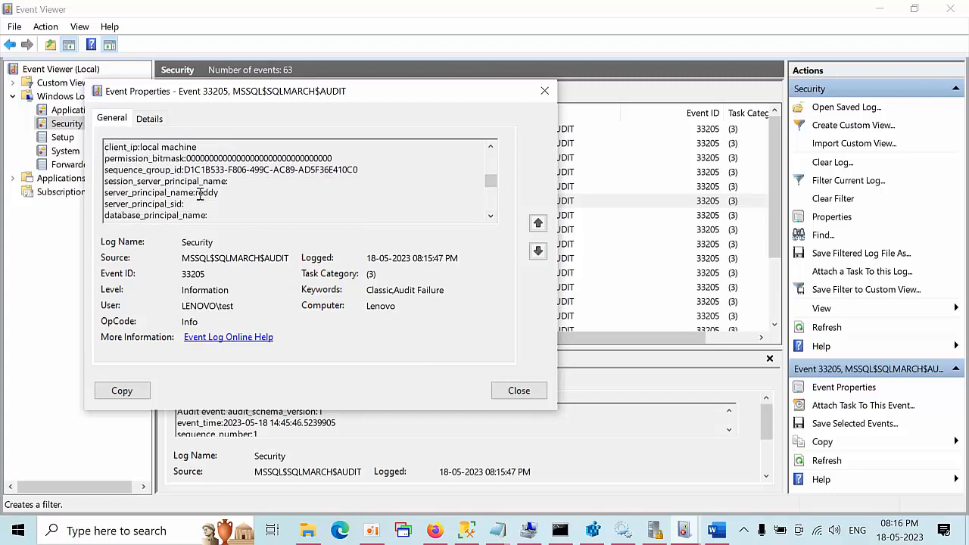
{"action": "double_click", "coordinate": [207, 192]}
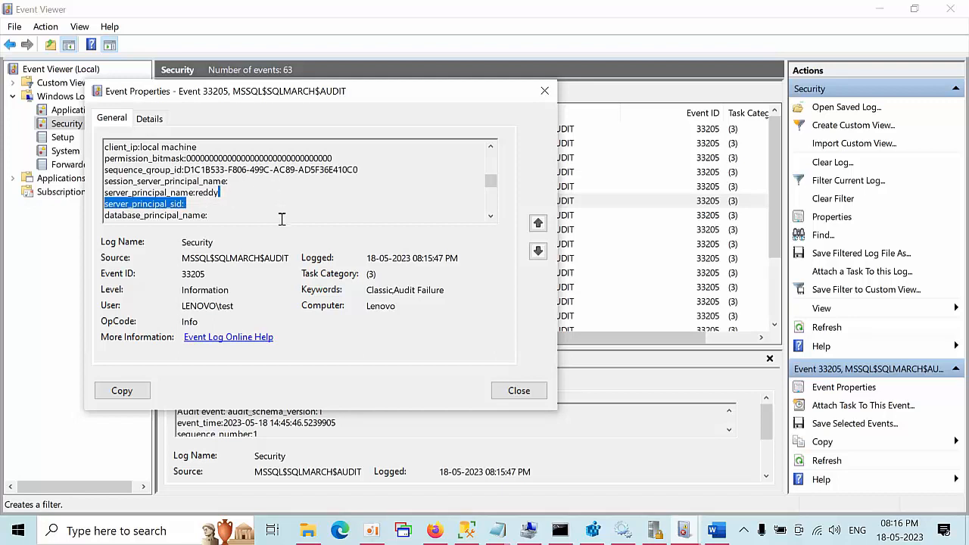
{"action": "mouse_move", "coordinate": [400, 295]}
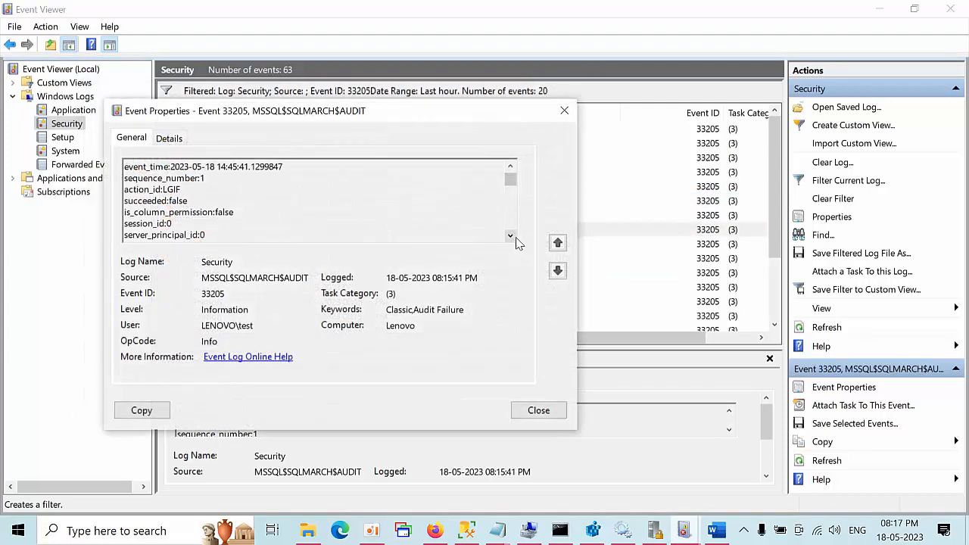
Step: Select the second failed login's server_principal_name, then close the event details
{"action": "left_click", "coordinate": [510, 236]}
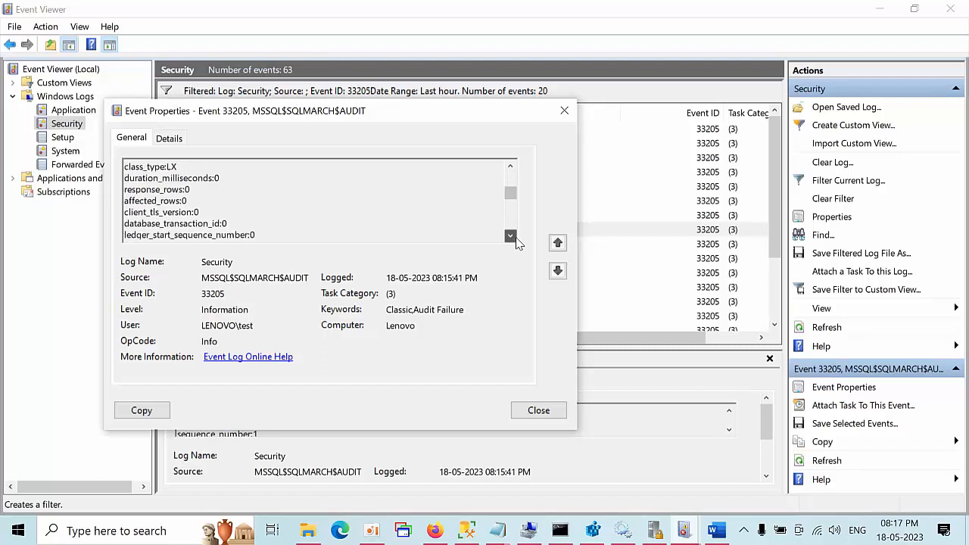
{"action": "left_click", "coordinate": [511, 236]}
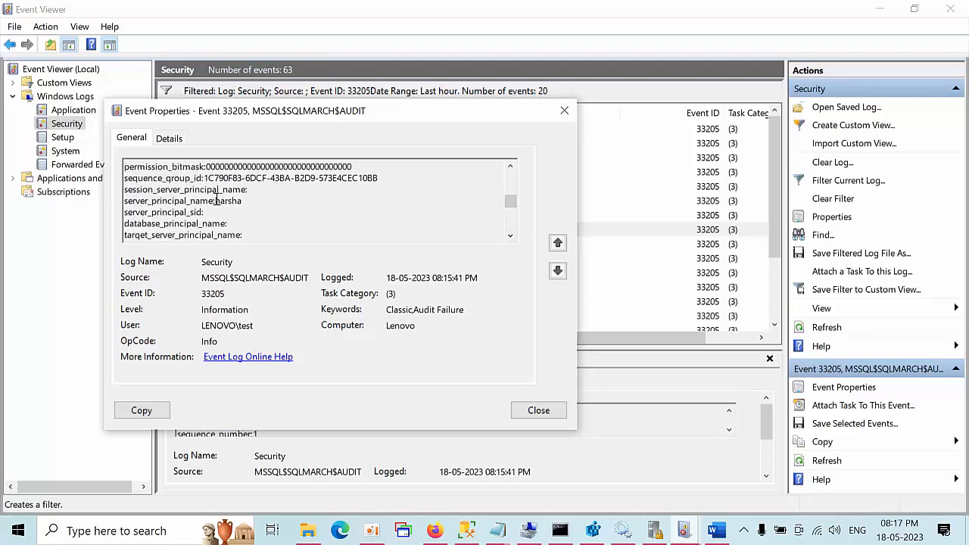
{"action": "double_click", "coordinate": [227, 200]}
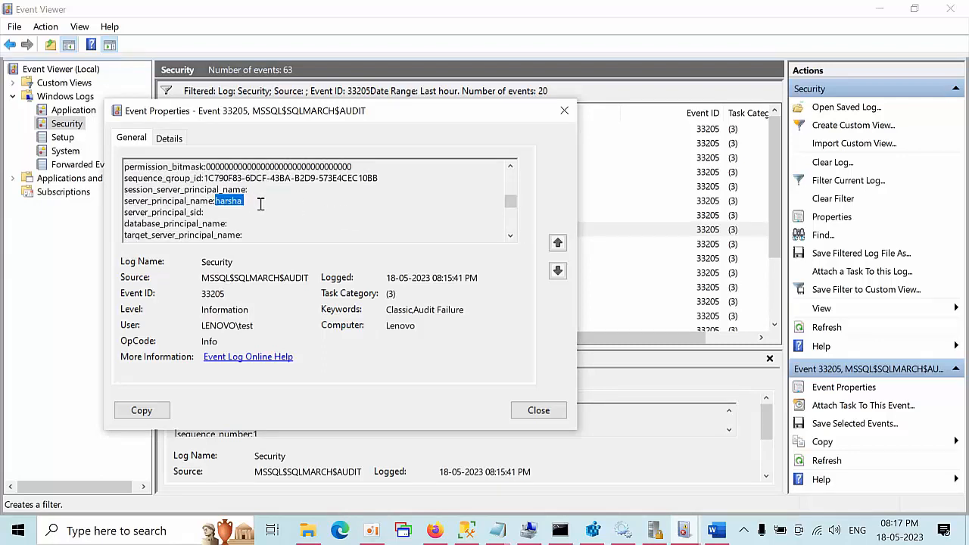
{"action": "mouse_move", "coordinate": [382, 316]}
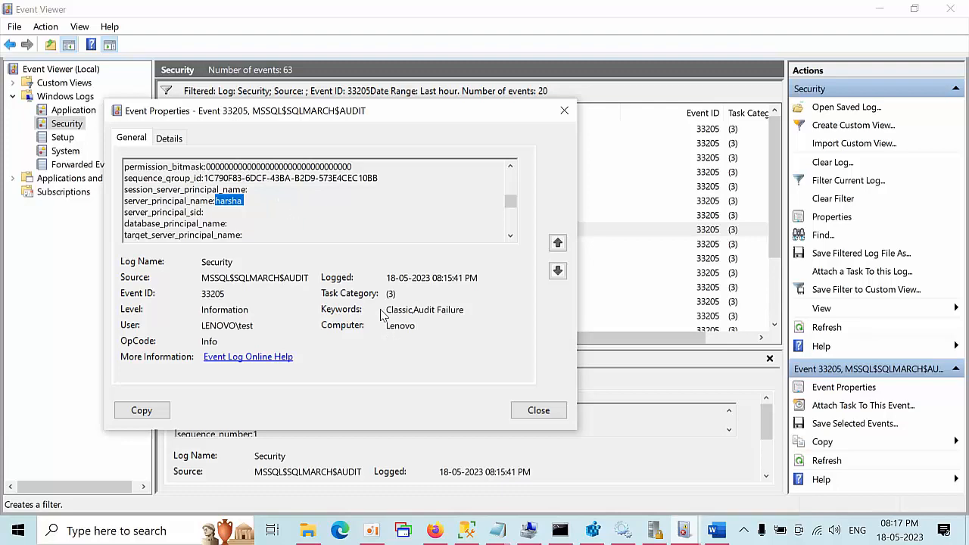
{"action": "left_click", "coordinate": [538, 410]}
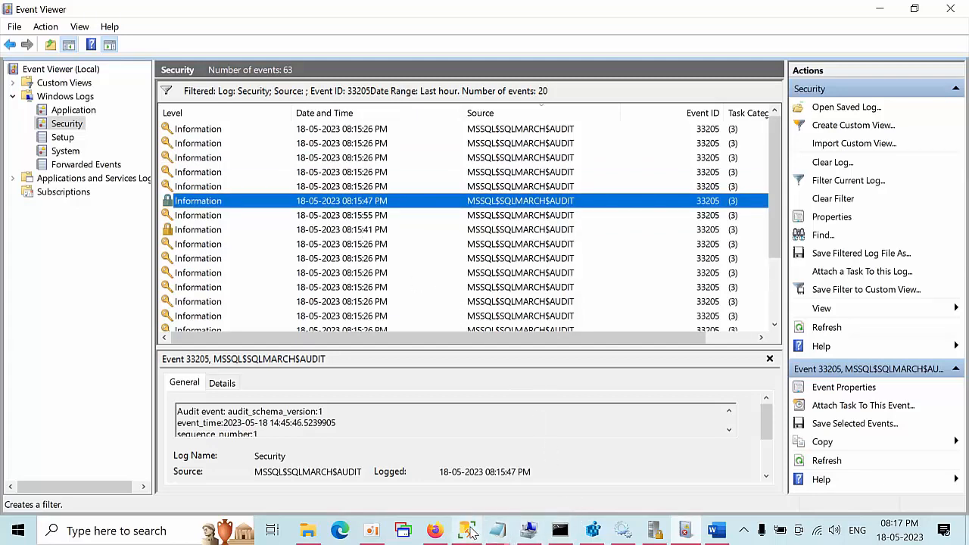
Step: Prefix the action_id WHERE clause with -- and re-execute the audit-file query for 231 rows
{"action": "left_click", "coordinate": [466, 530]}
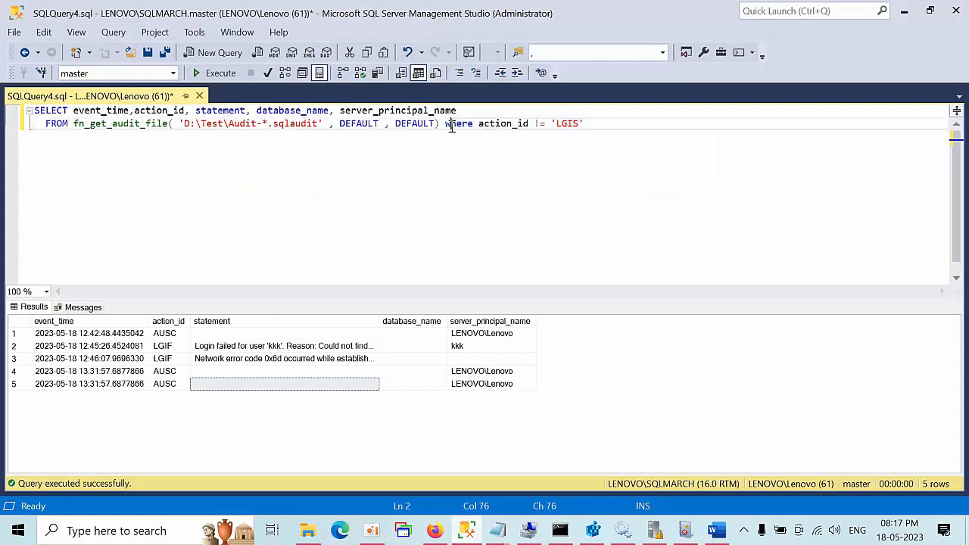
{"action": "type", "text": "--"}
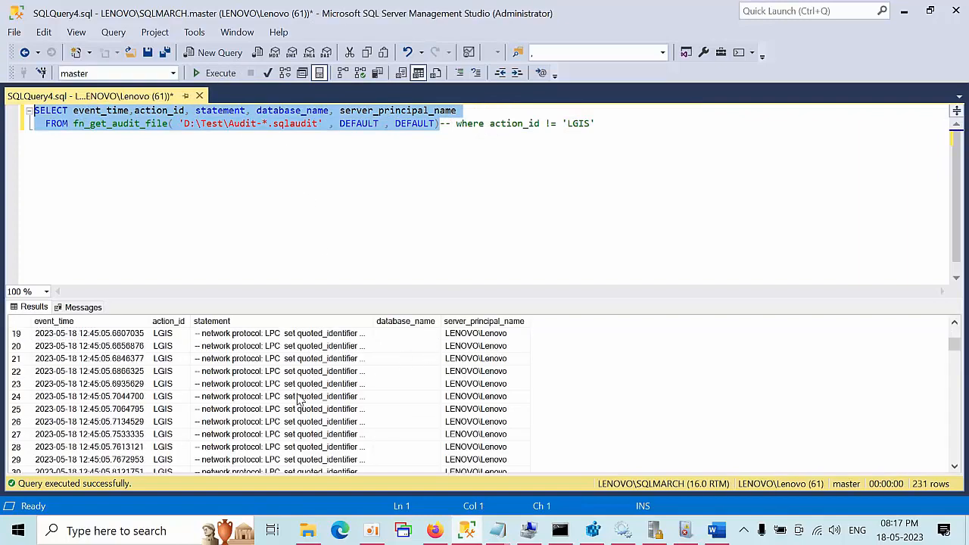
{"action": "scroll", "scroll_direction": "down", "scroll_amount": 3}
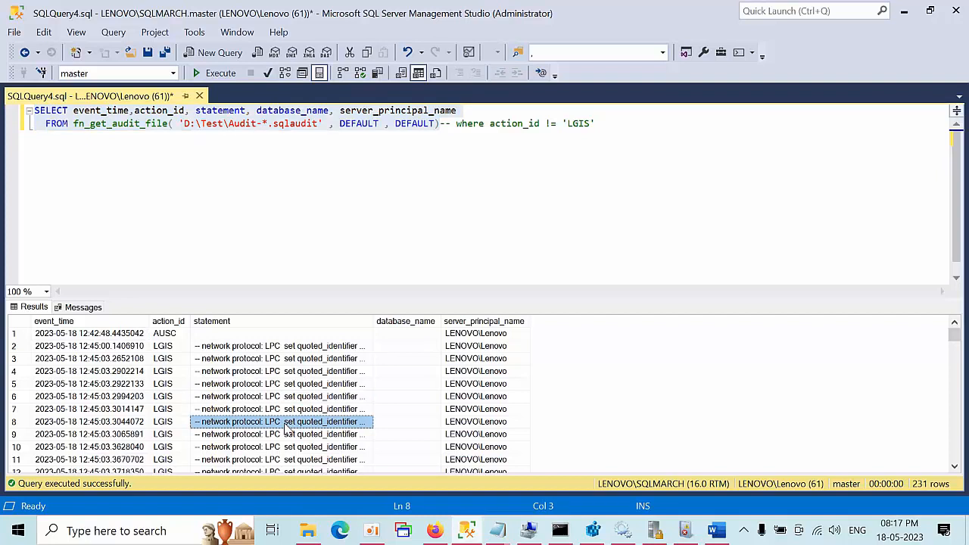
{"action": "mouse_move", "coordinate": [350, 346]}
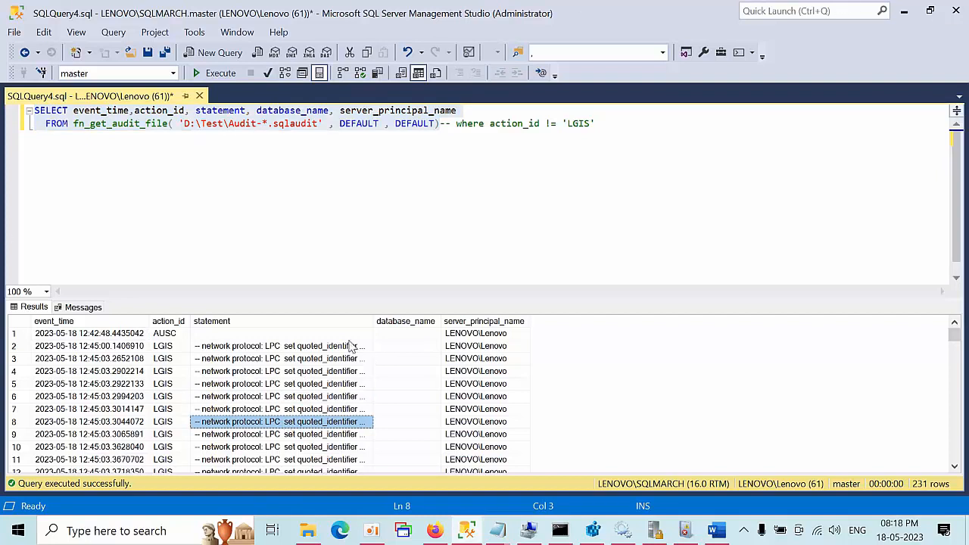
{"action": "left_click", "coordinate": [295, 434]}
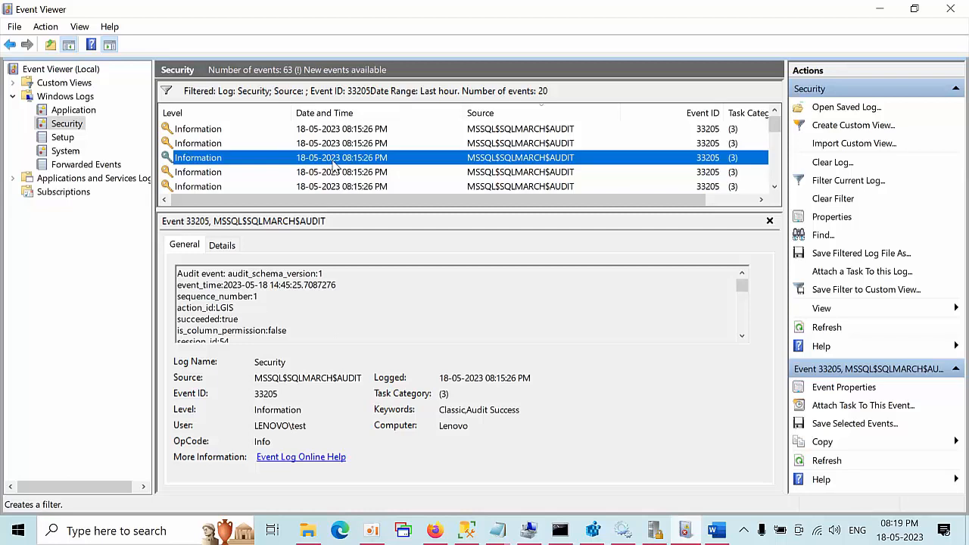
{"action": "mouse_move", "coordinate": [366, 182]}
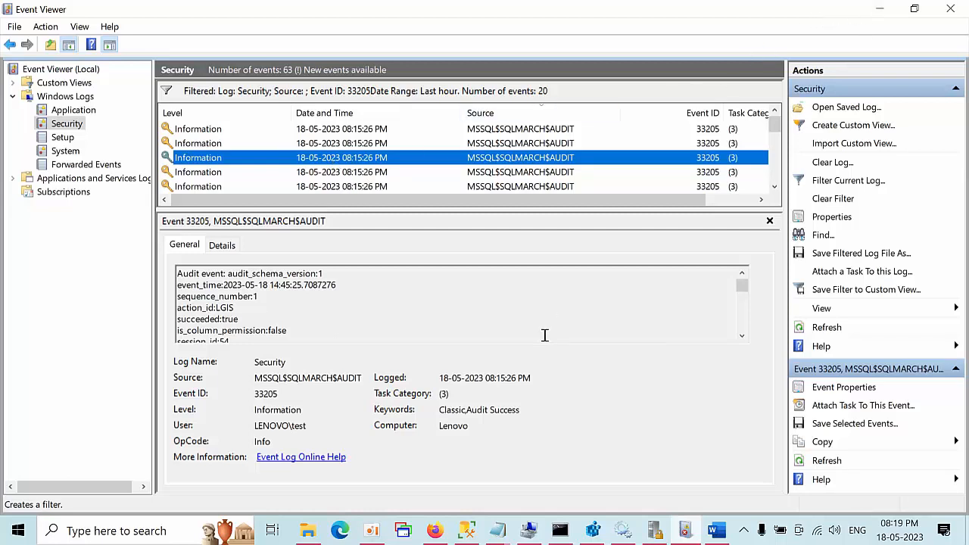
Step: Bring up the Word audit setup notes at step 4, testing a SQL Server audit event
{"action": "left_click", "coordinate": [715, 530]}
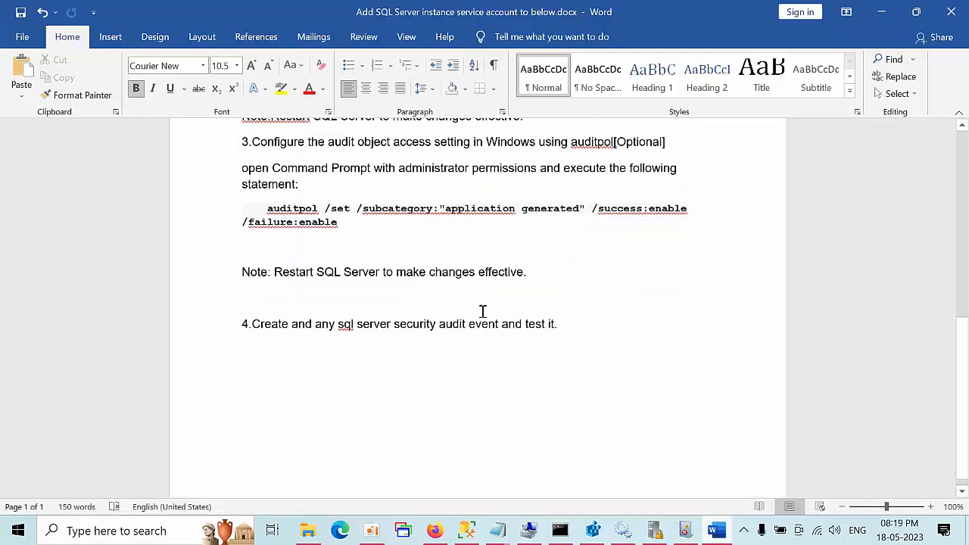